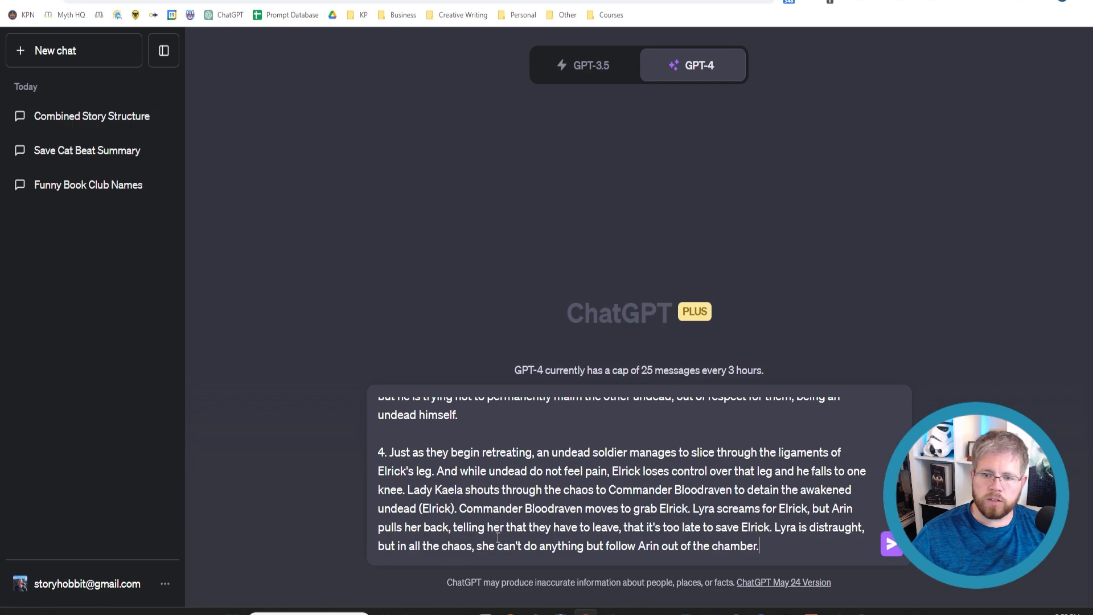
Review the pasted prompt, check the '1000' word count, and send it to GPT-4
scroll("up", 3)
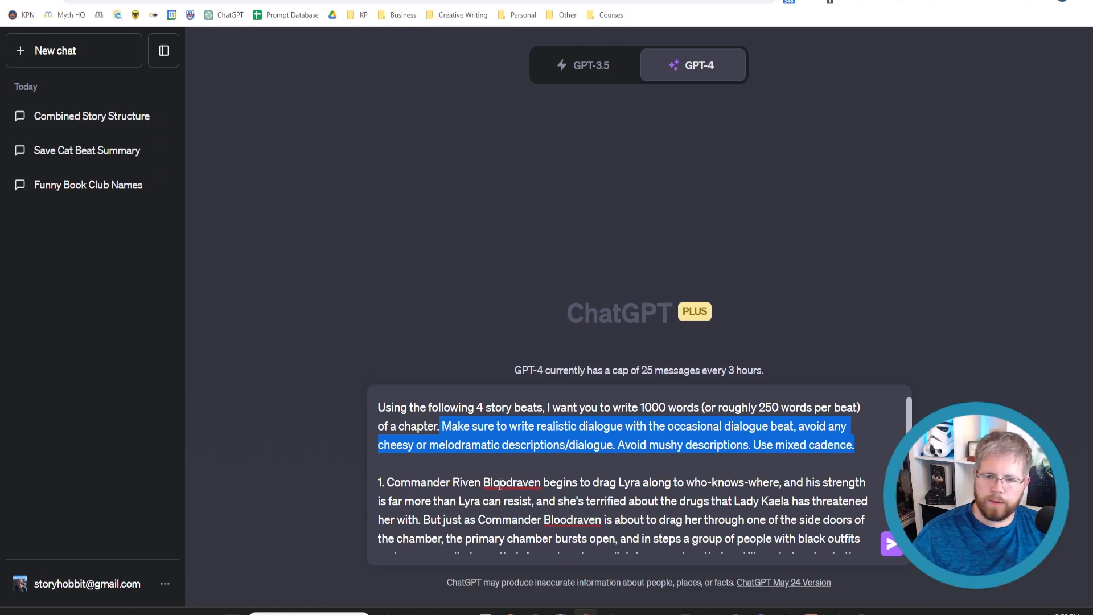
scroll("down", 3)
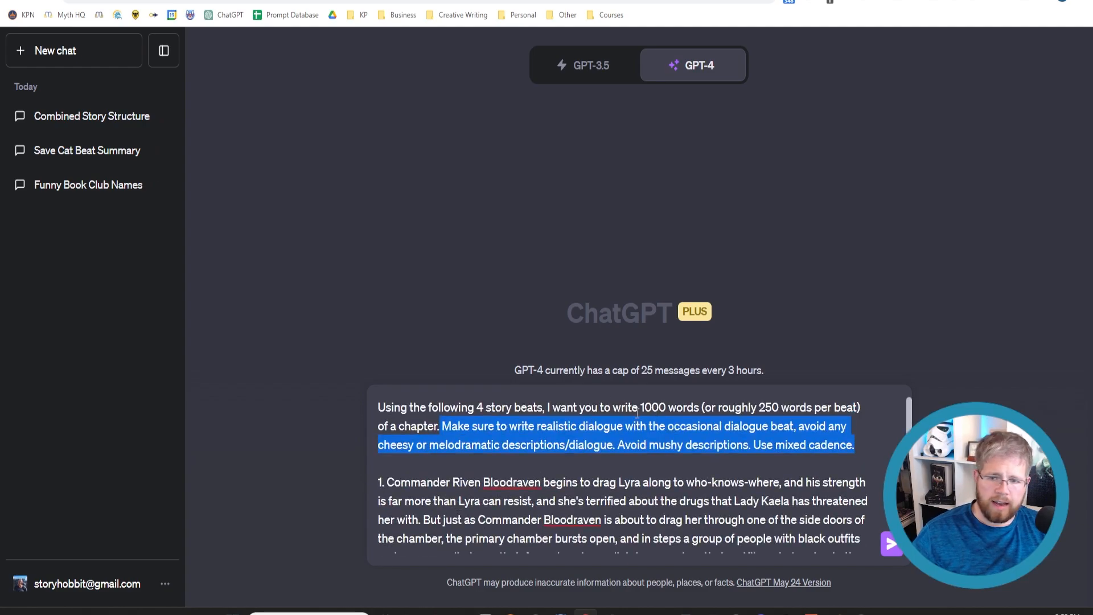
double_click(652, 408)
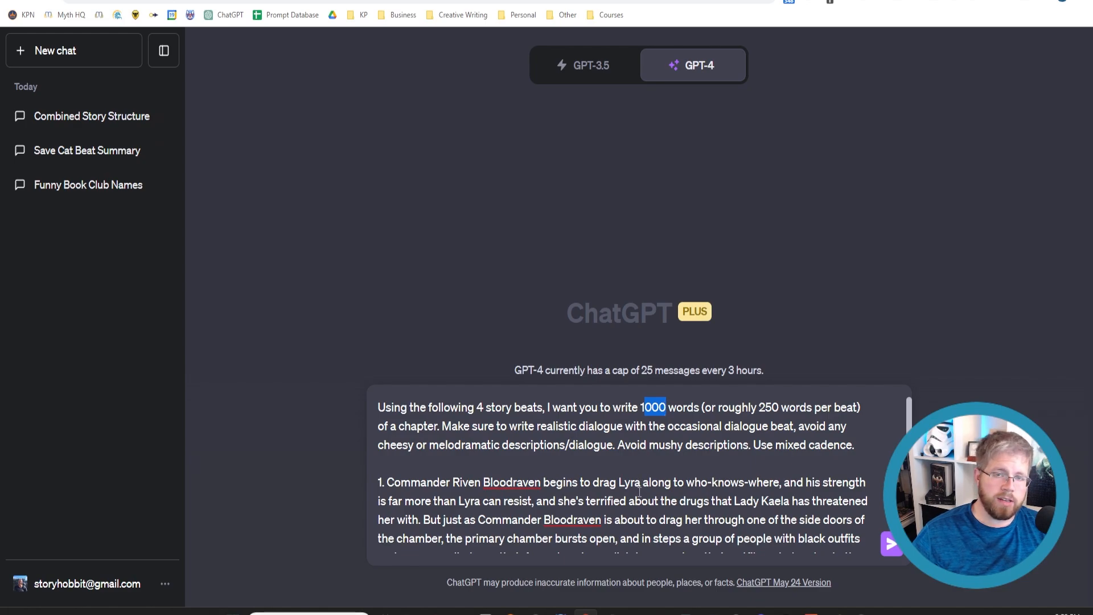
mouse_move(891, 545)
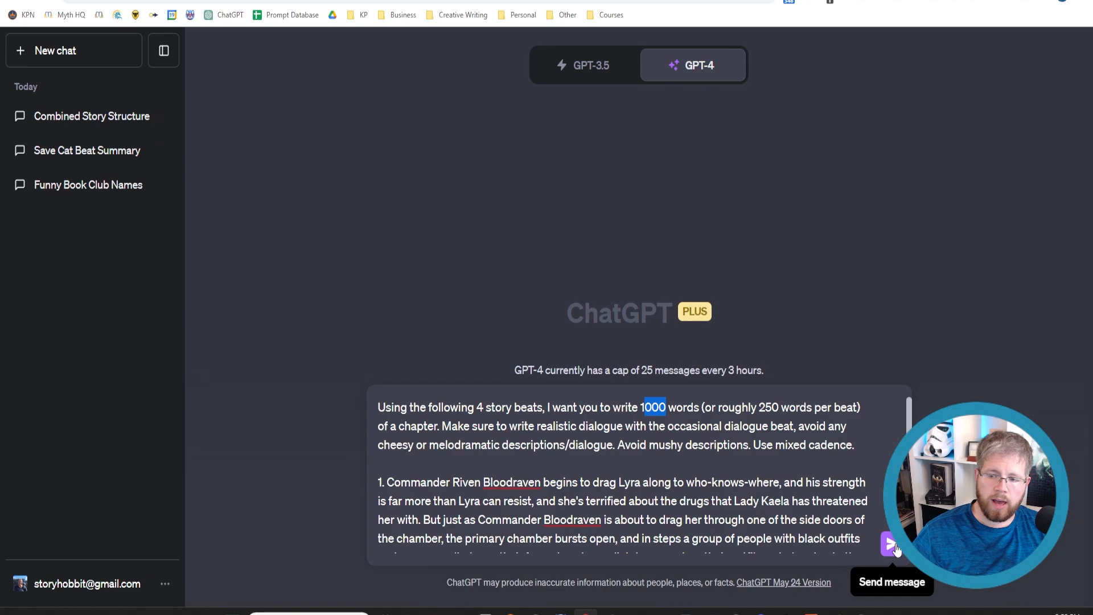
left_click(891, 543)
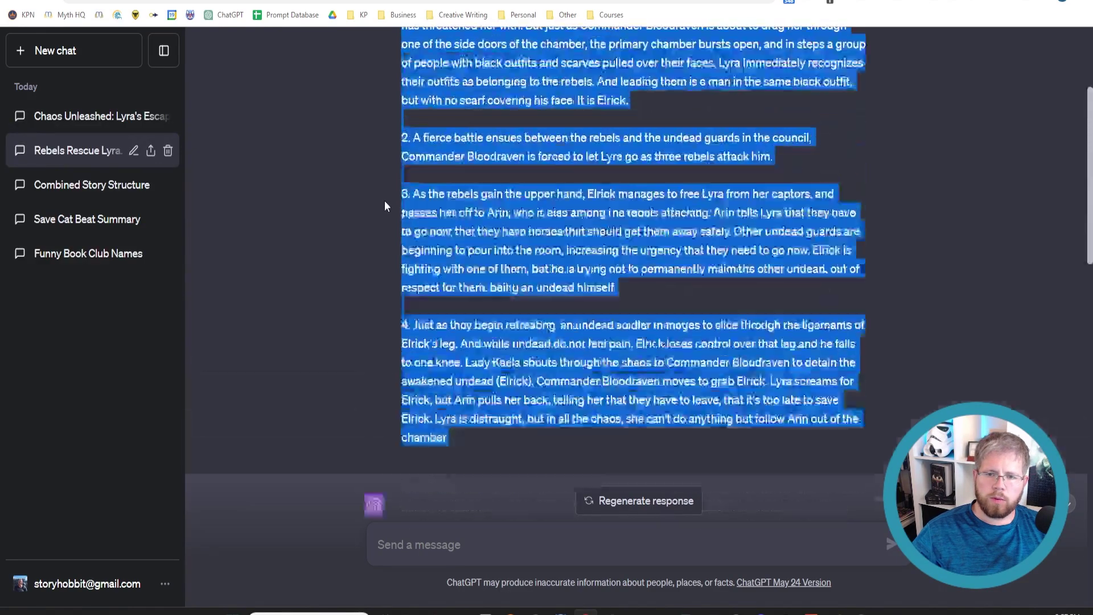
Start a new chat and revise the prompt to 5000 characters, '1250 character count' per beat
scroll("up", 3)
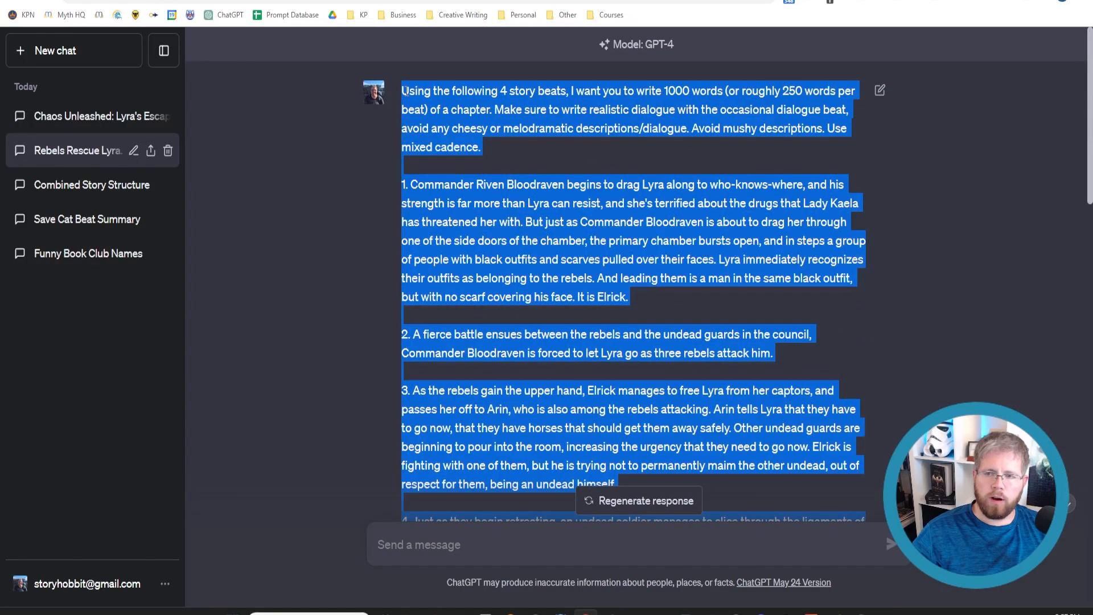
left_click(635, 44)
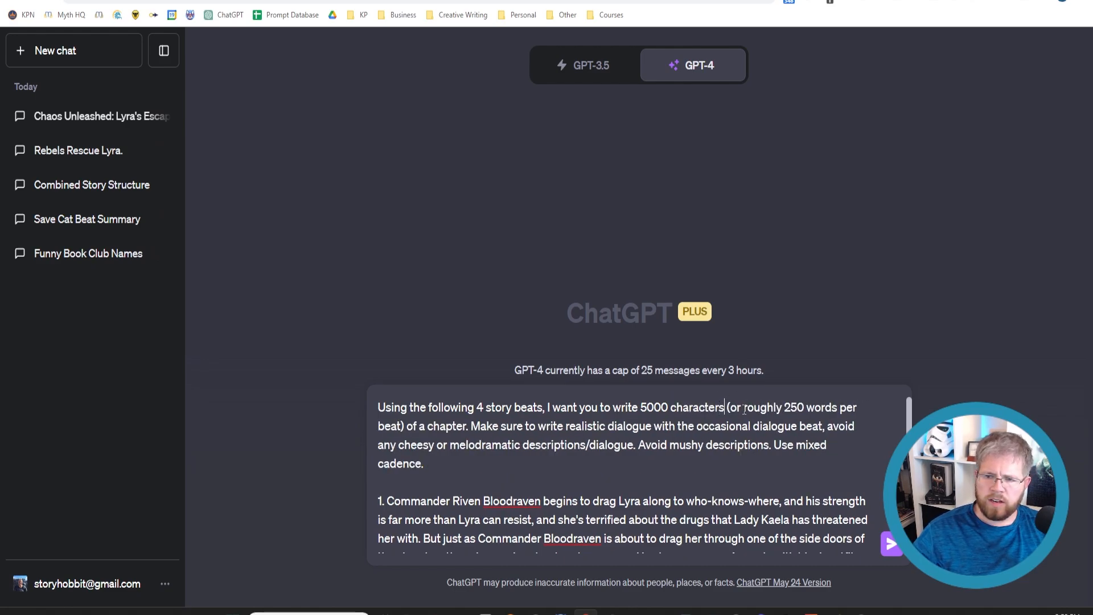
double_click(793, 408)
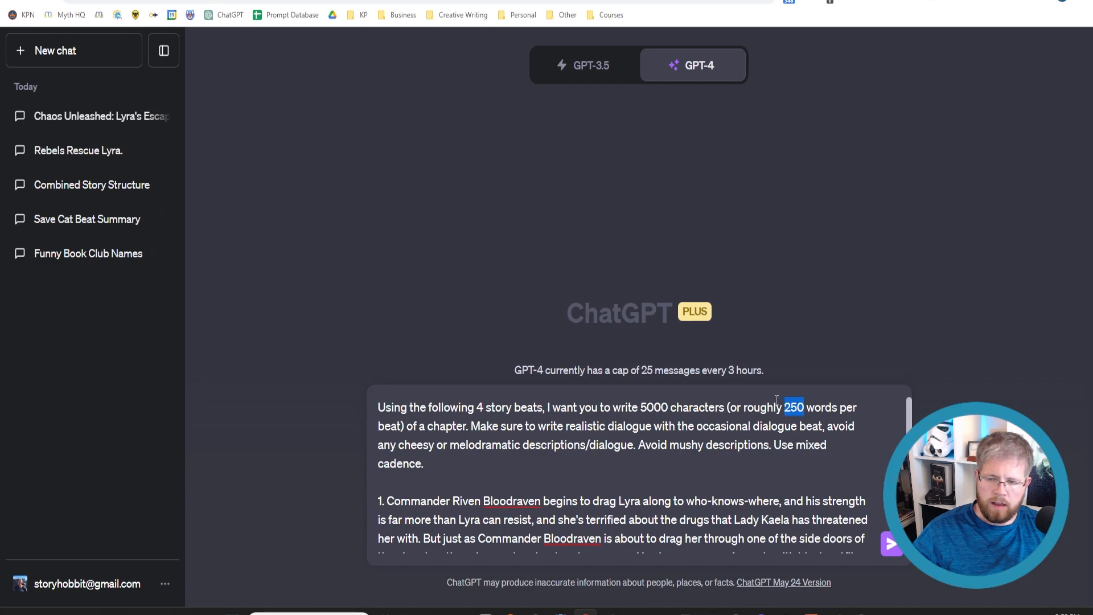
type("12")
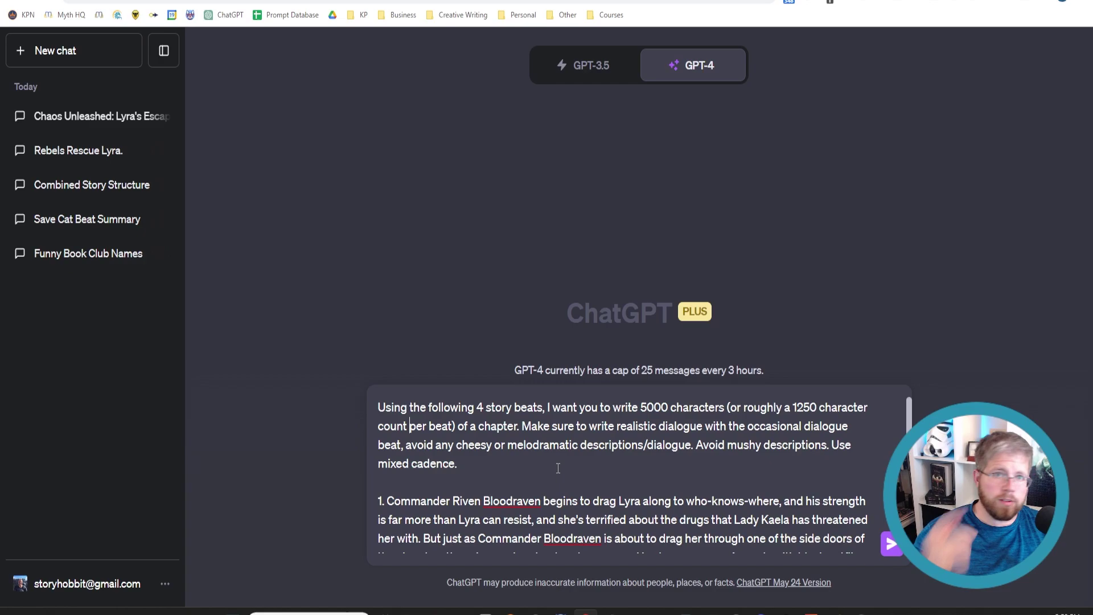
scroll("down", 3)
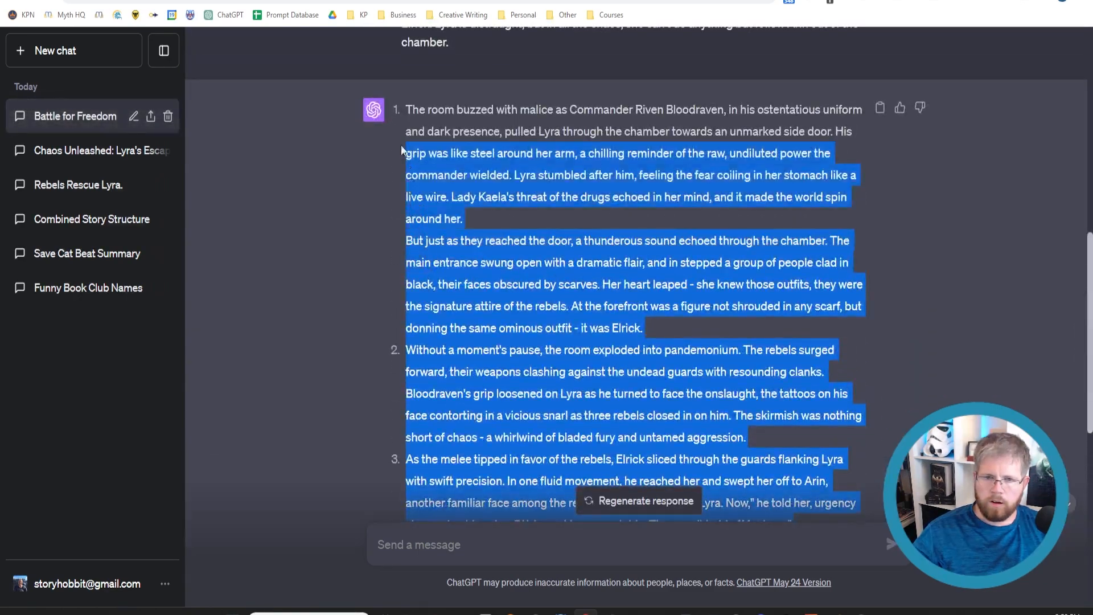
Scroll through WordCounter's results showing 517 words, 3,011 characters and 9 paragraphs
scroll("down", 3)
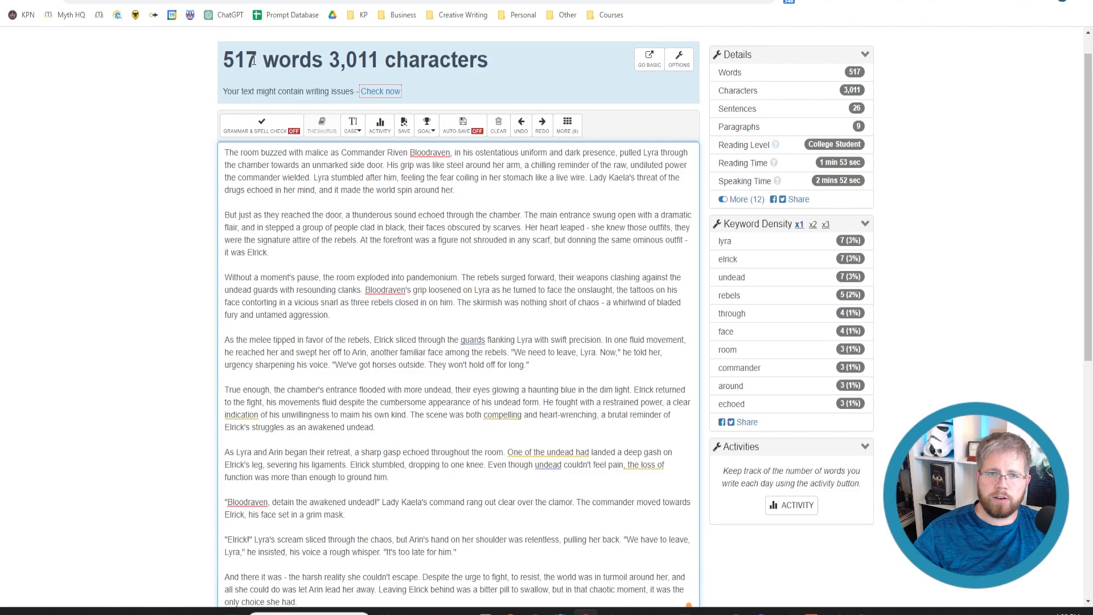
mouse_move(278, 138)
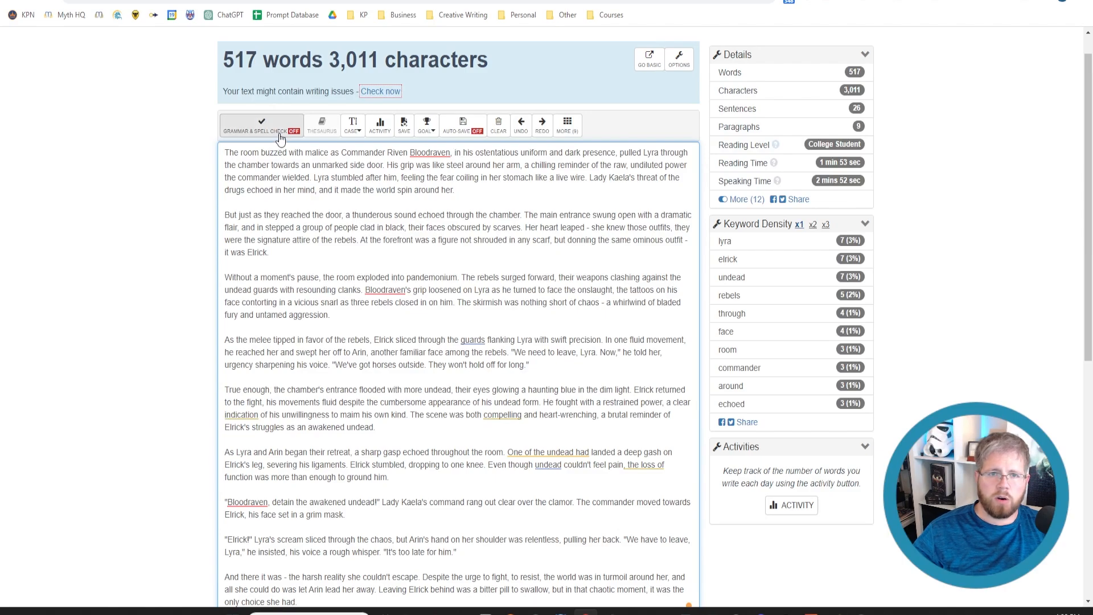
scroll("up", 3)
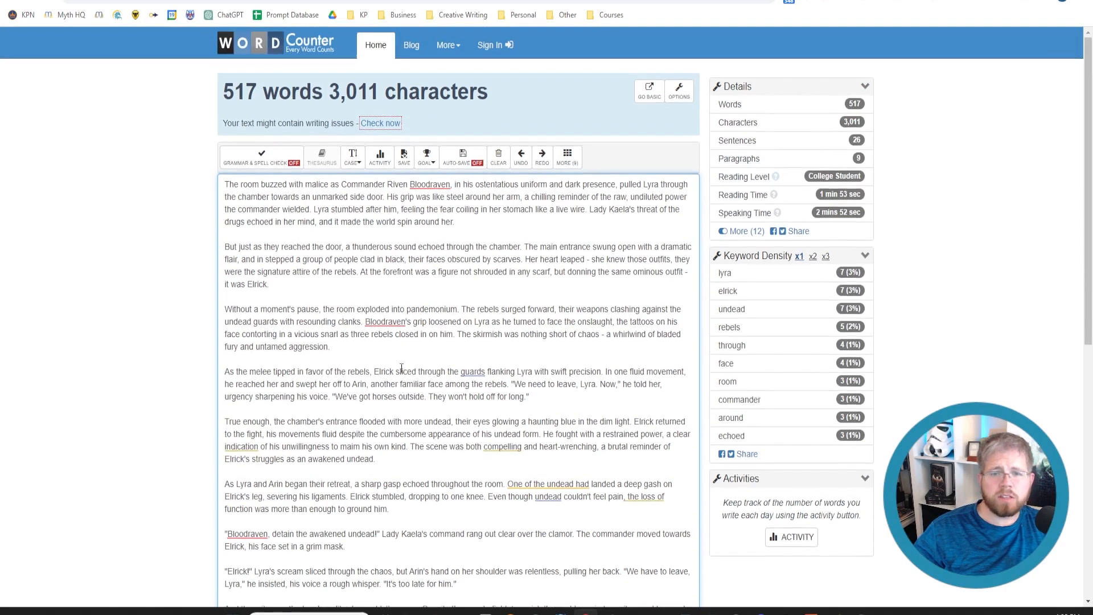
scroll("up", 3)
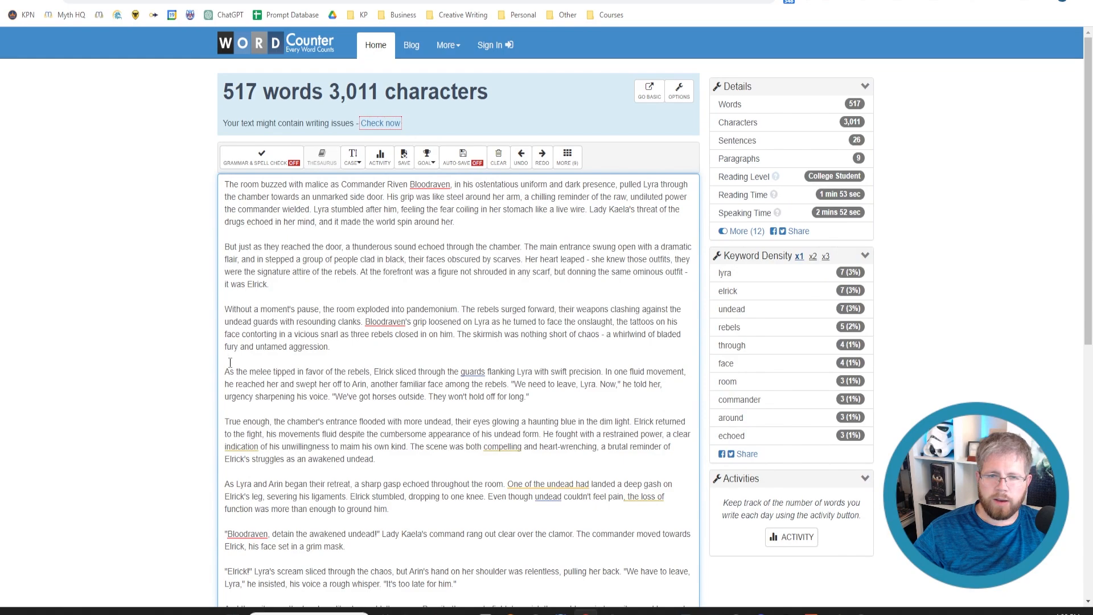
mouse_move(369, 406)
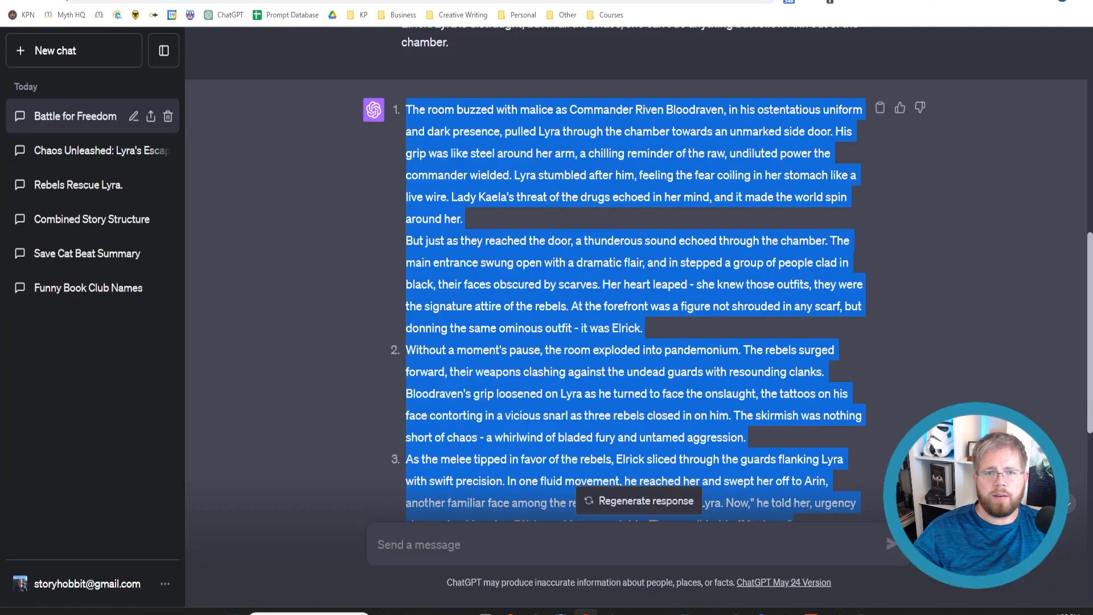
Start a new chat and reword the prompt to request 80 'paragraphs', about 20 per beat
scroll("up", 3)
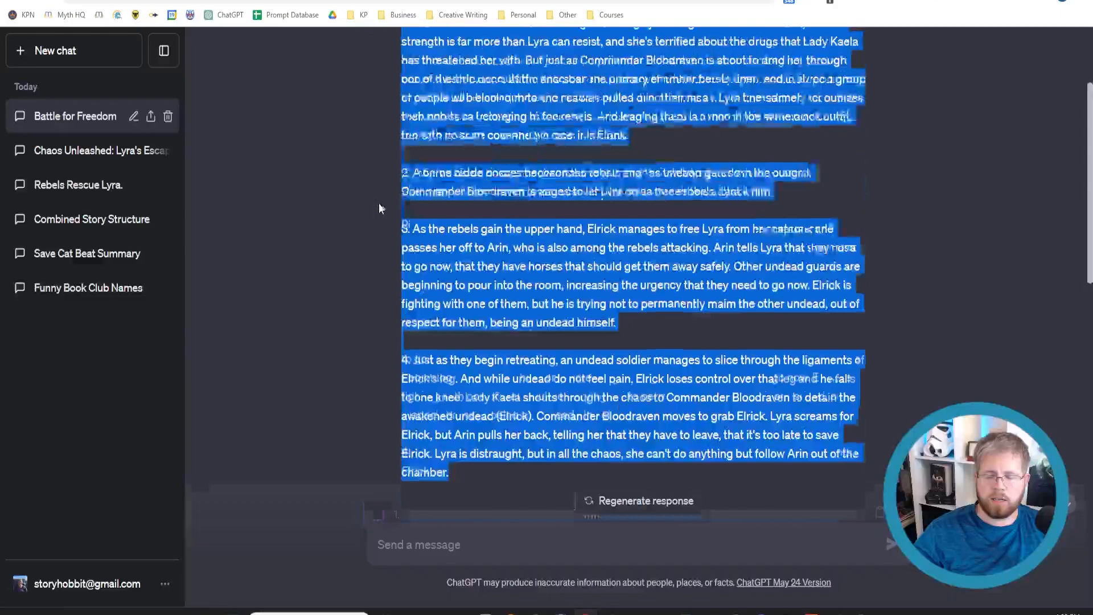
left_click(54, 51)
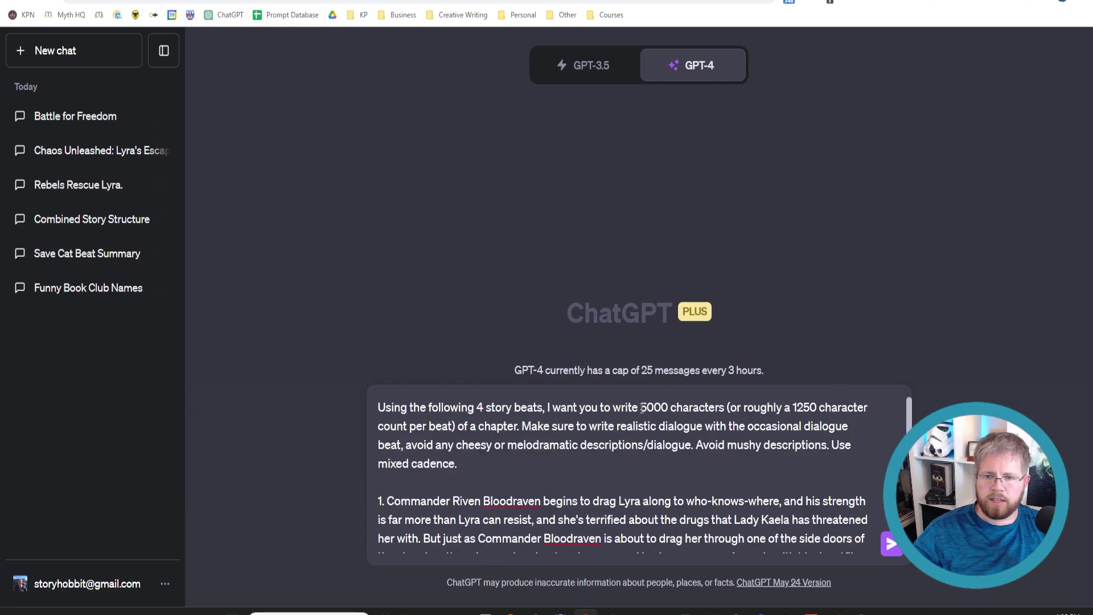
double_click(681, 408)
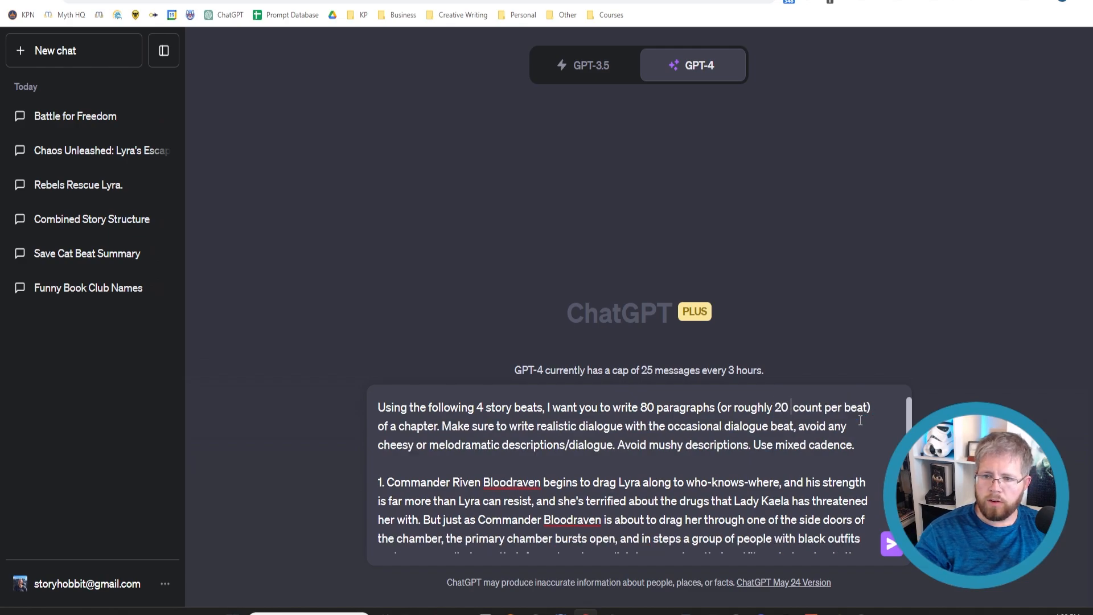
type("paragraphs")
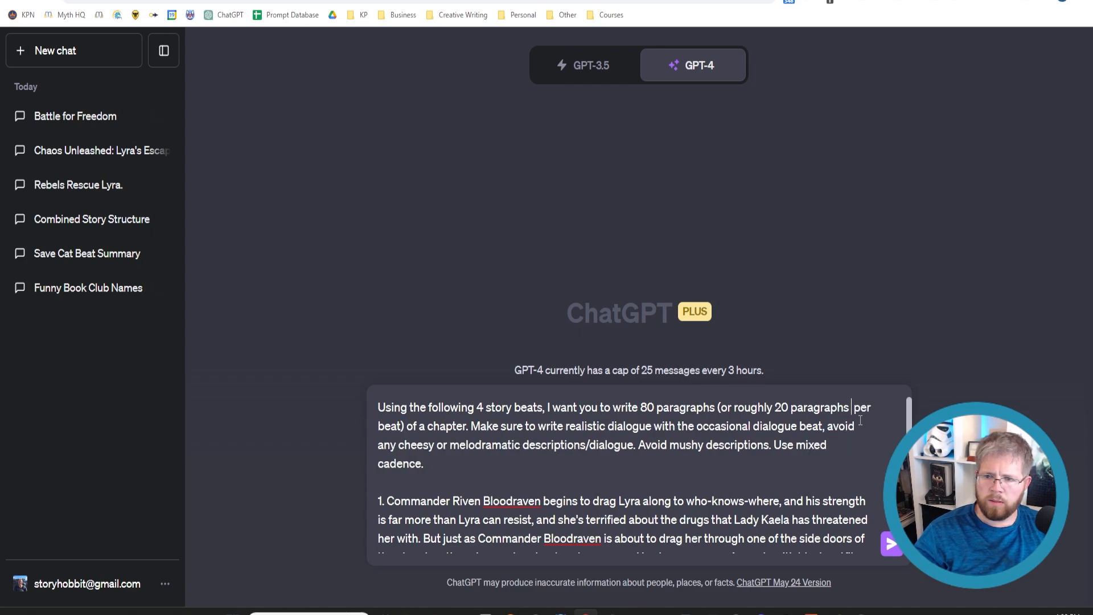
mouse_move(438, 584)
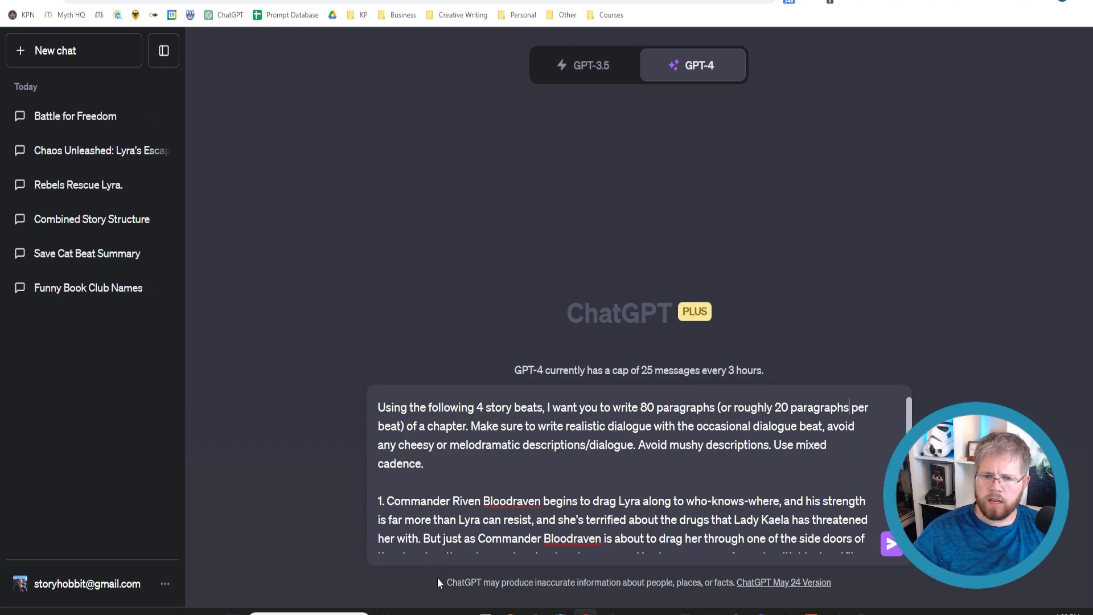
mouse_move(636, 472)
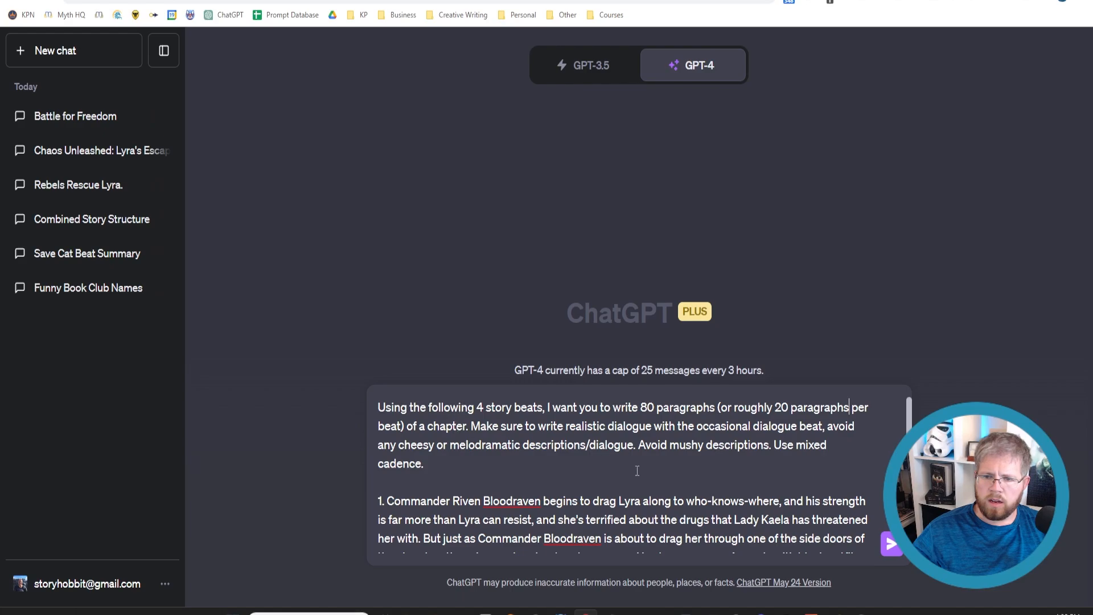
mouse_move(681, 477)
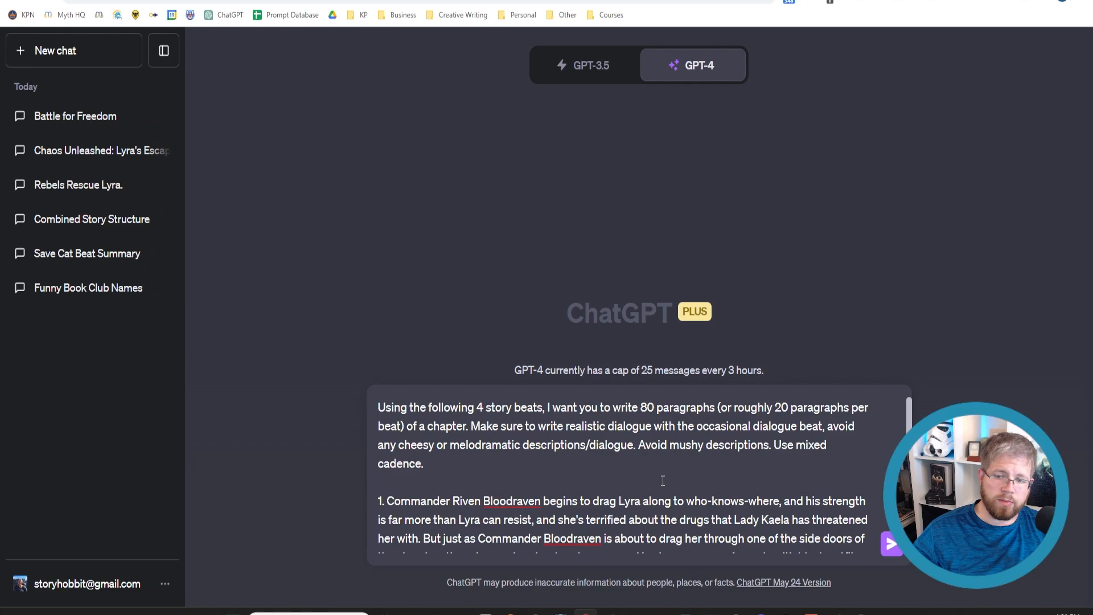
mouse_move(892, 544)
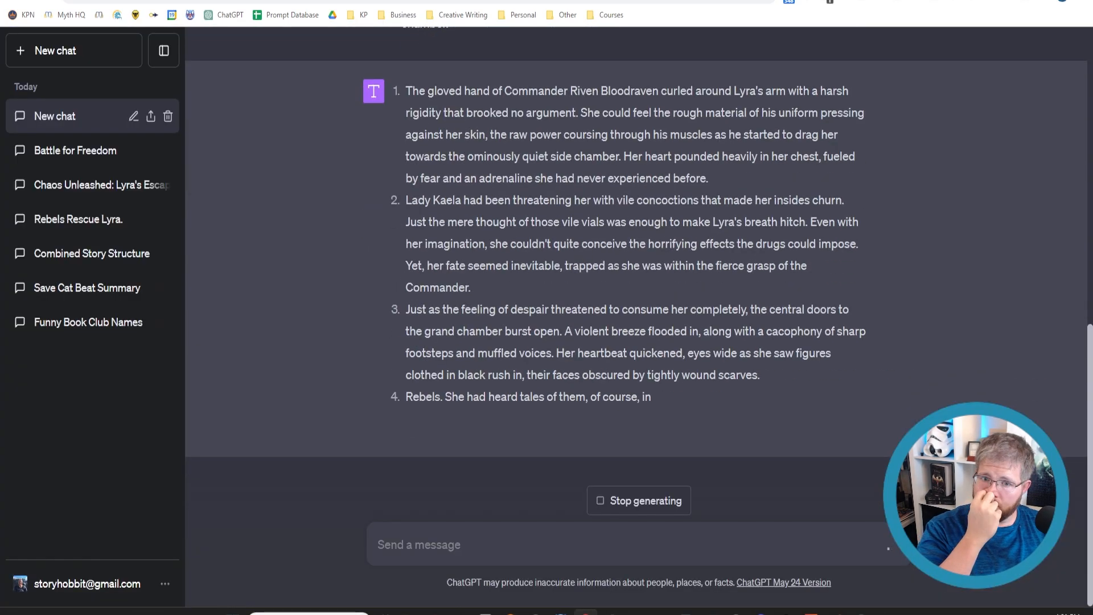
Resume GPT-4's cut-off chapter so it continues writing to the end
scroll("down", 3)
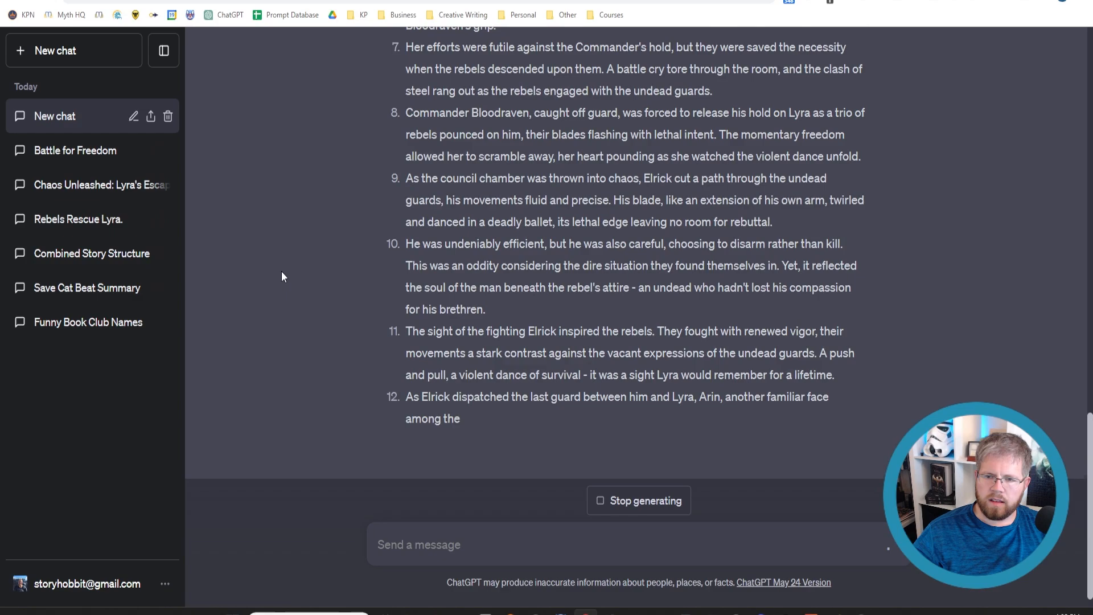
left_click(638, 500)
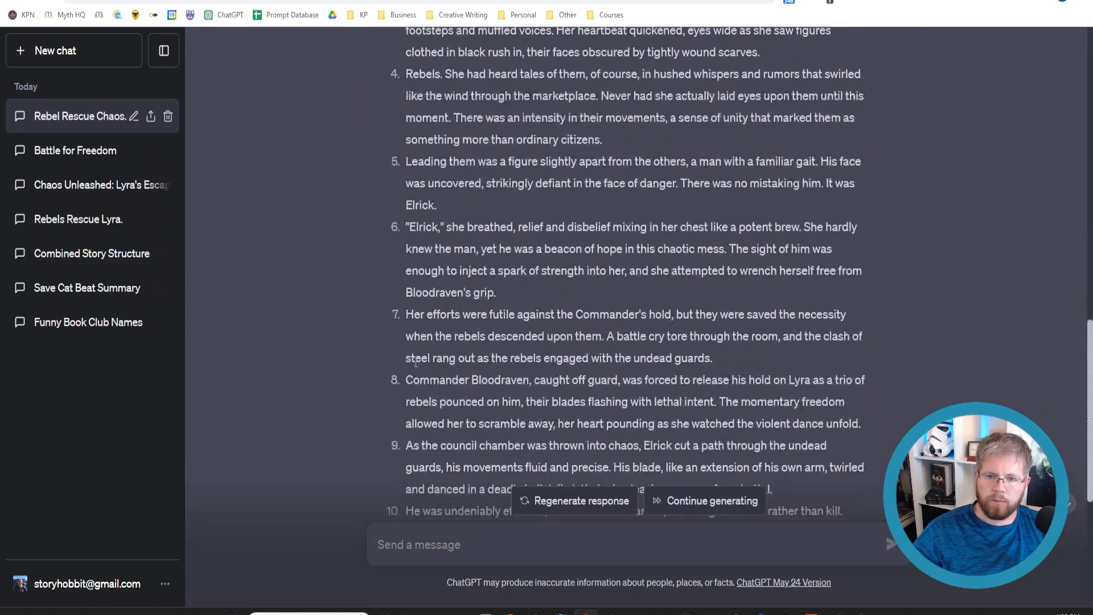
scroll("down", 3)
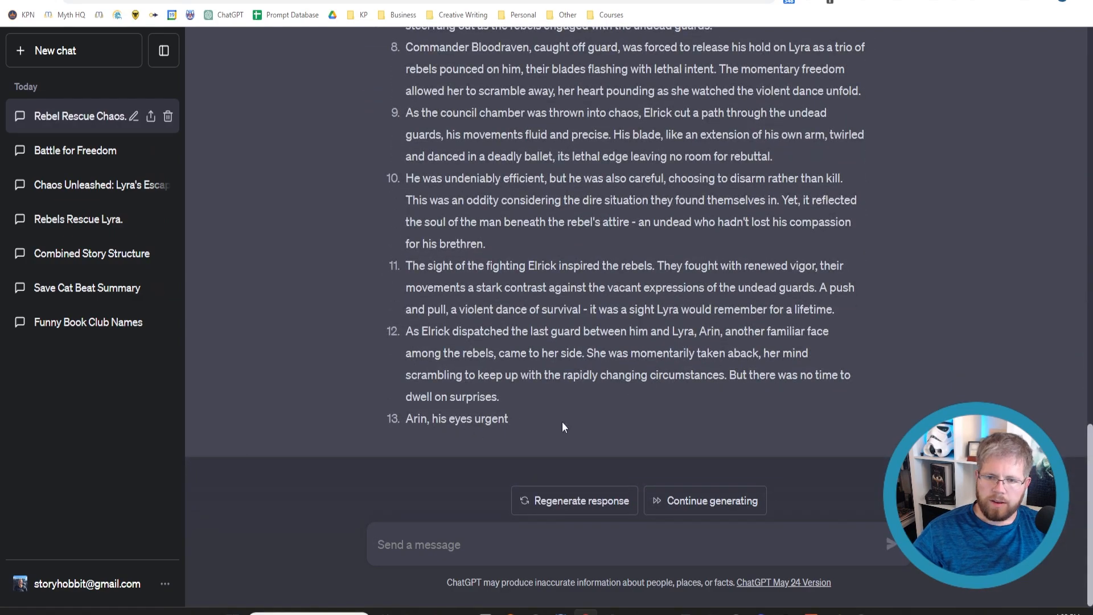
mouse_move(704, 501)
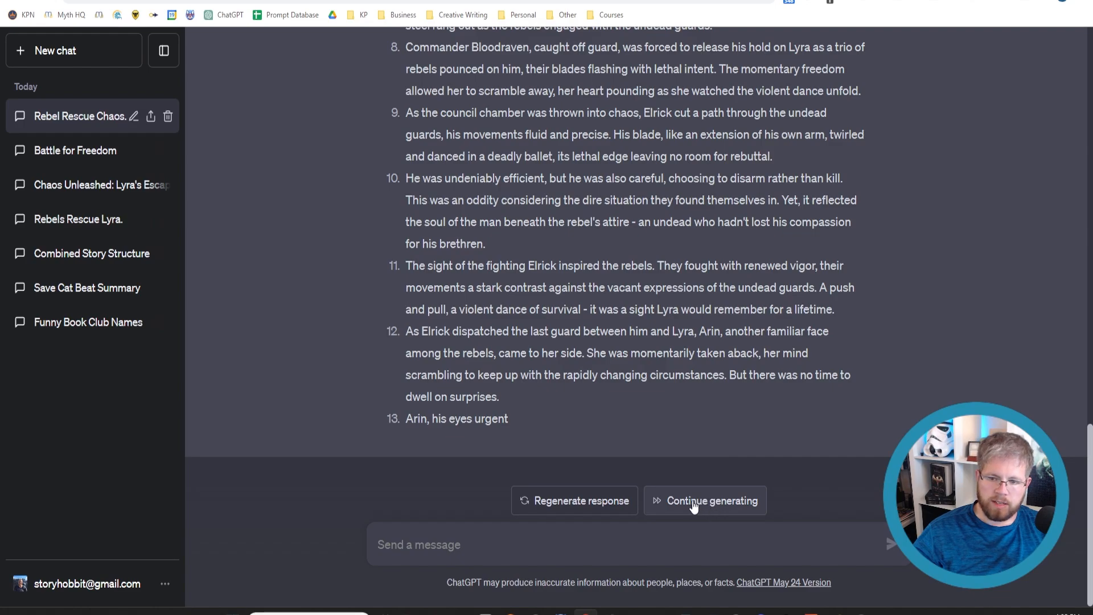
left_click(710, 501)
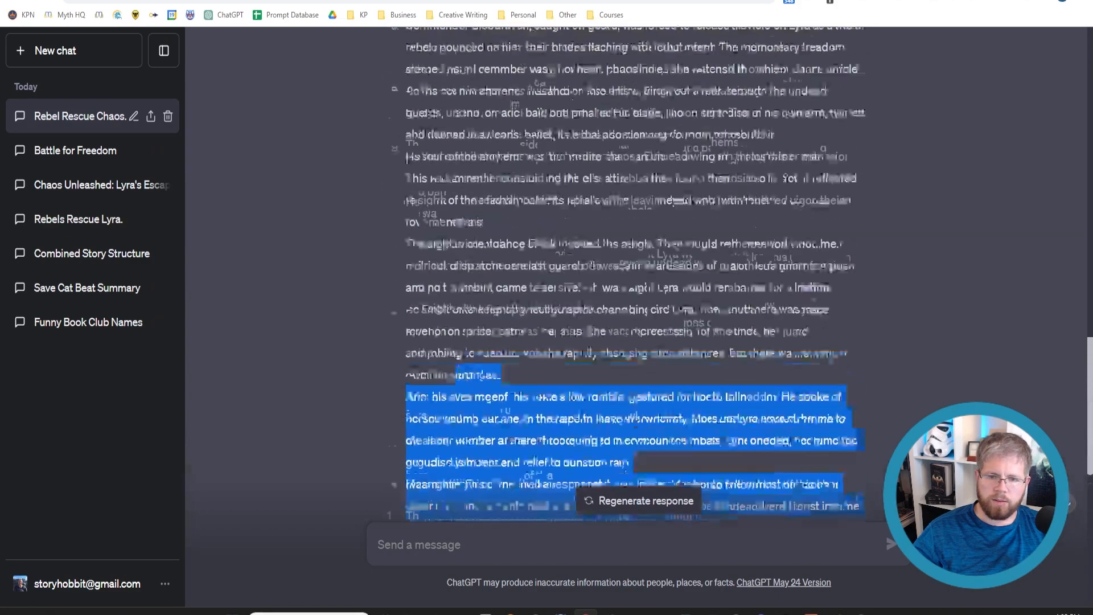
Scroll back through the finished 20-paragraph chapter to select it from start to end
scroll("up", 3)
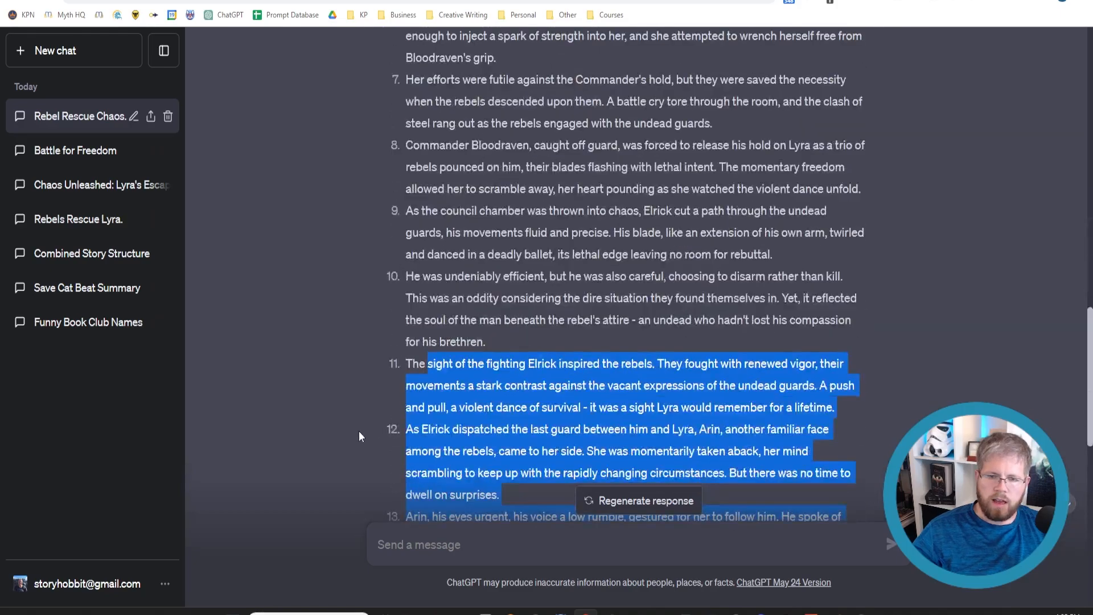
scroll("down", 3)
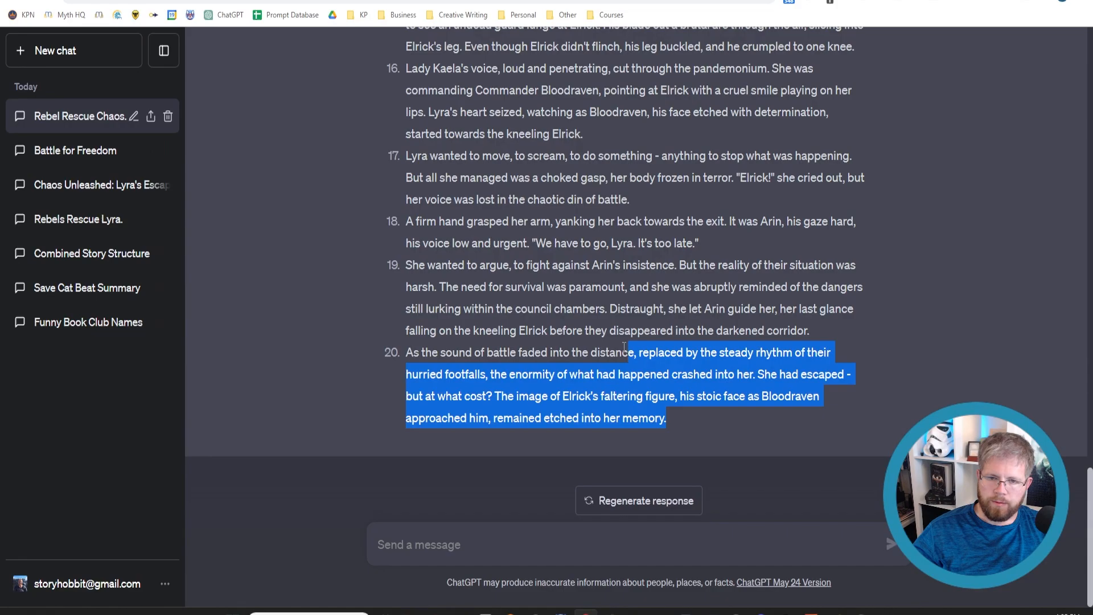
scroll("up", 3)
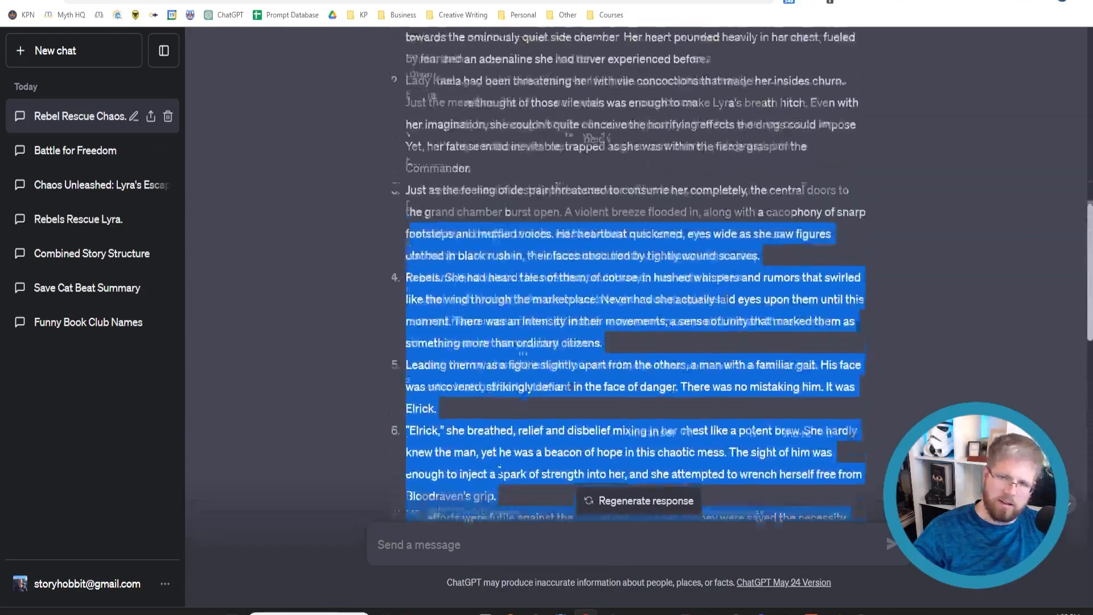
scroll("up", 3)
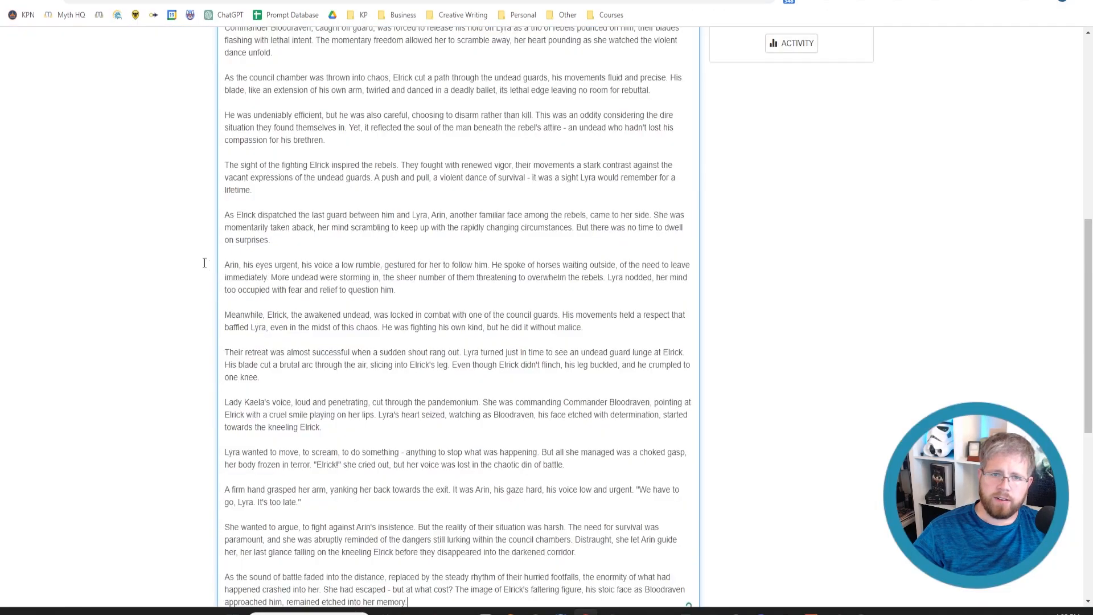
Scroll WordCounter to read 974 words, 5,673 characters and 20 paragraphs for the chapter
scroll("up", 3)
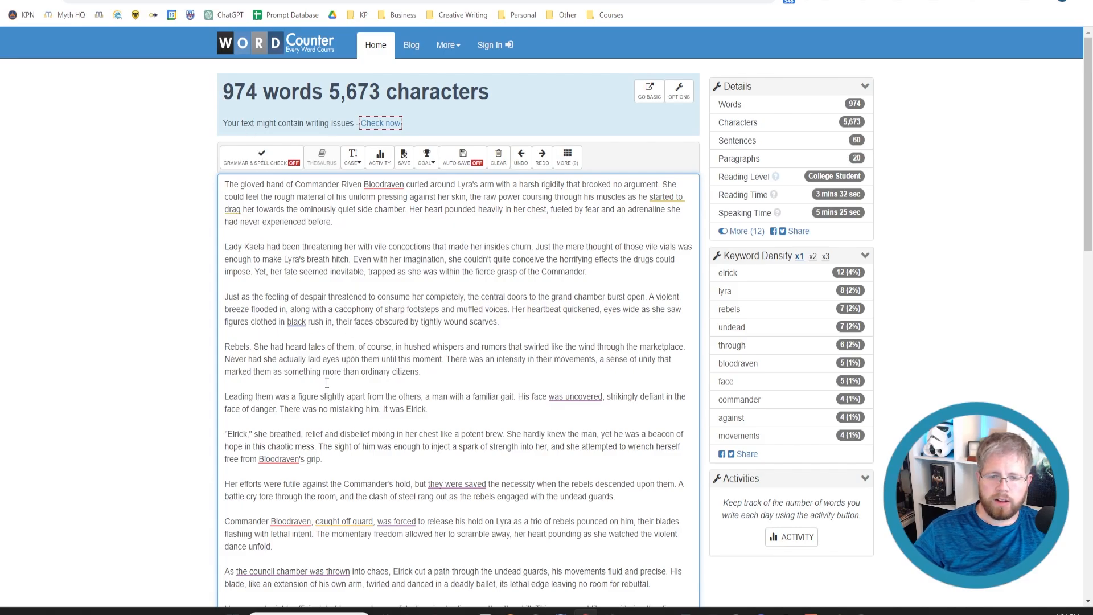
scroll("down", 3)
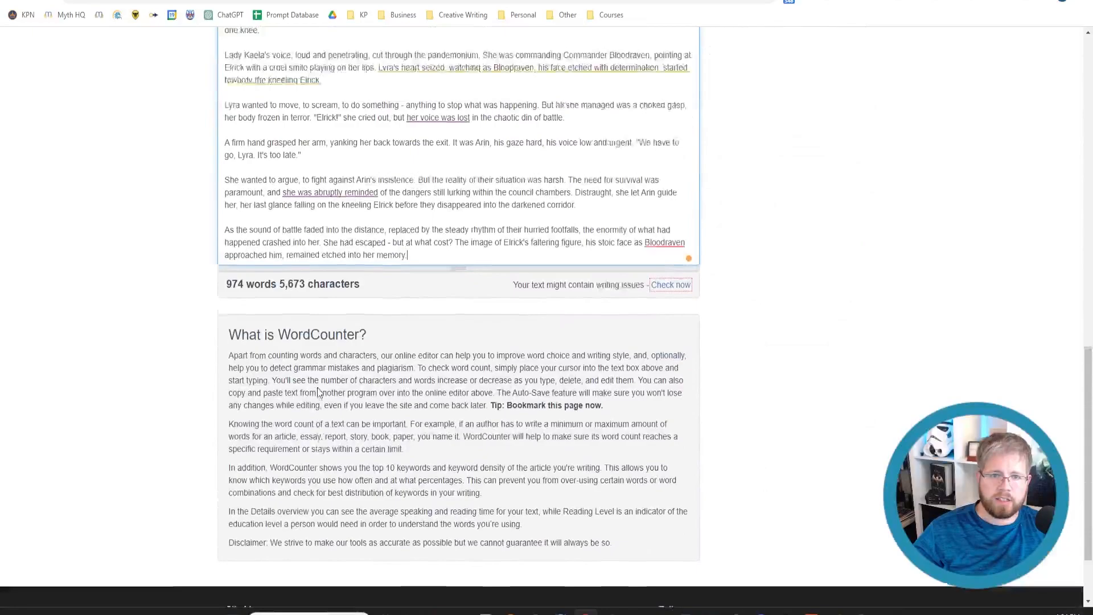
scroll("up", 3)
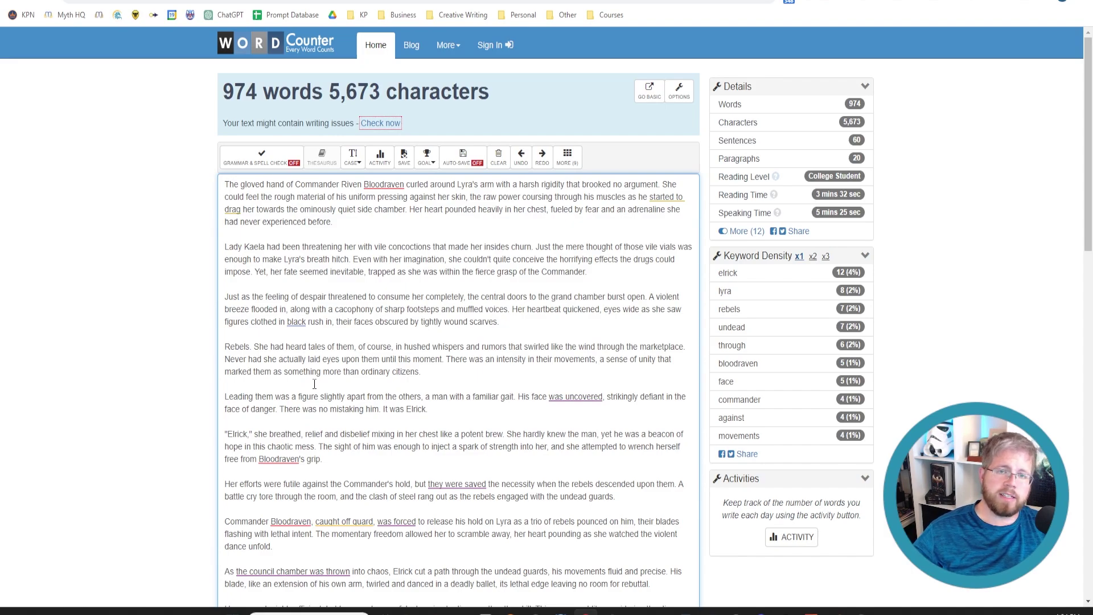
mouse_move(464, 496)
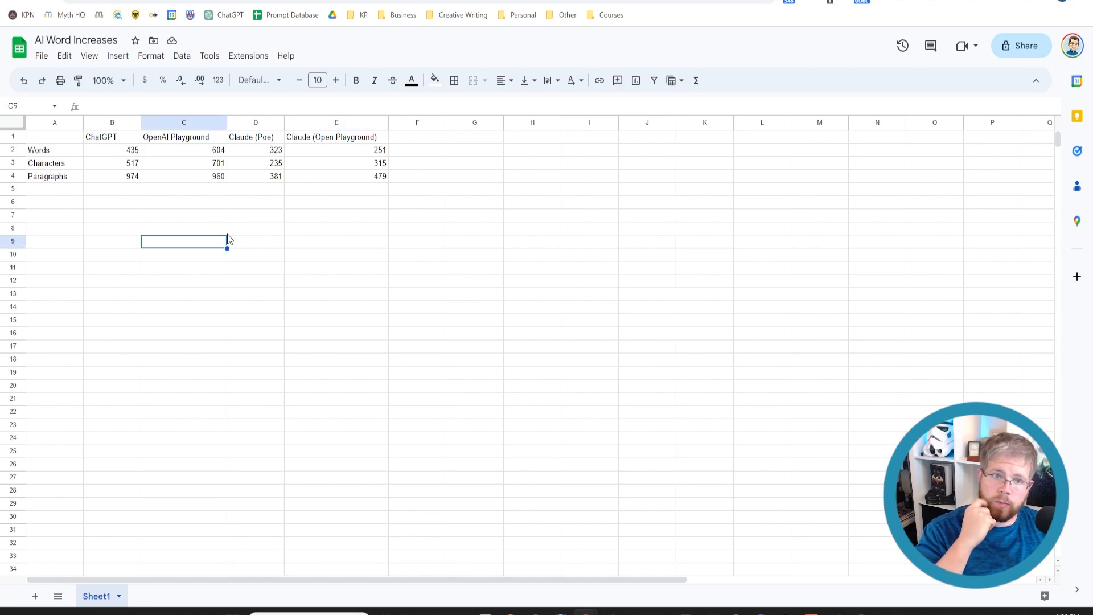
mouse_move(165, 208)
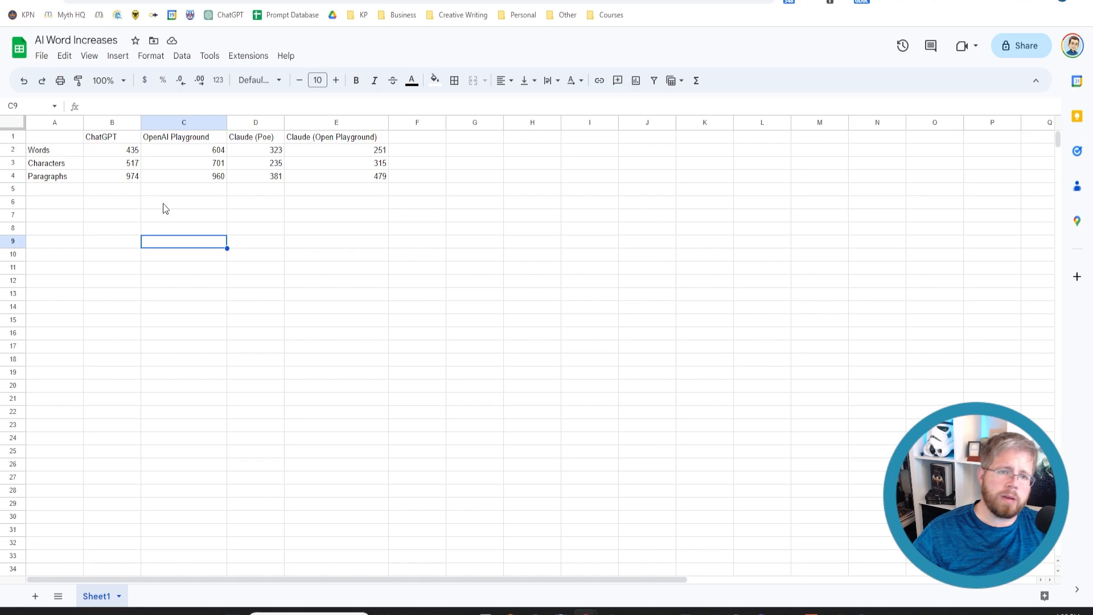
mouse_move(766, 128)
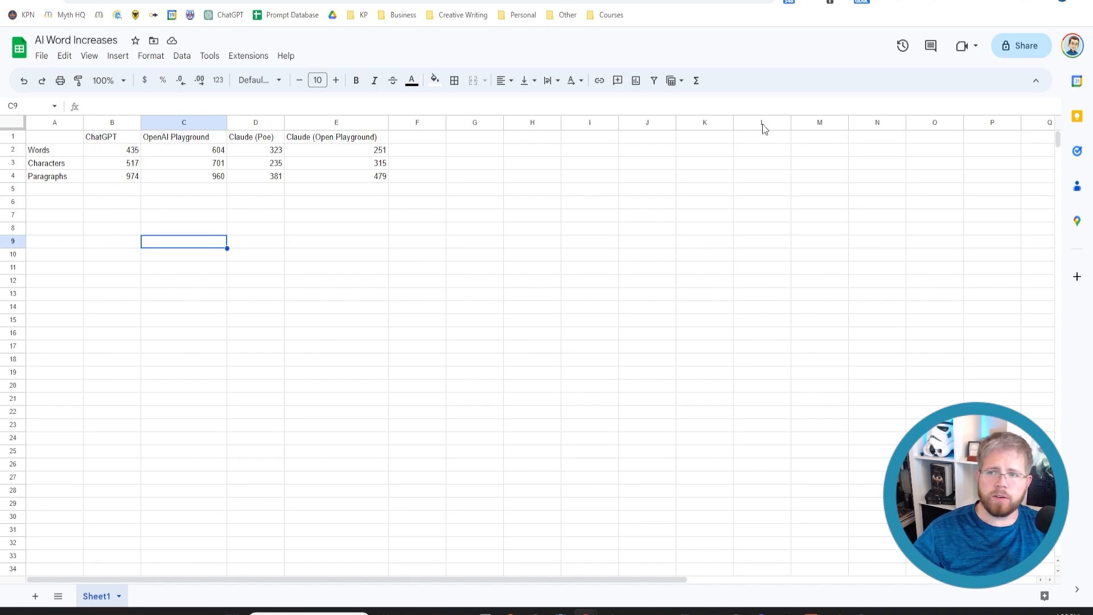
left_click(1086, 8)
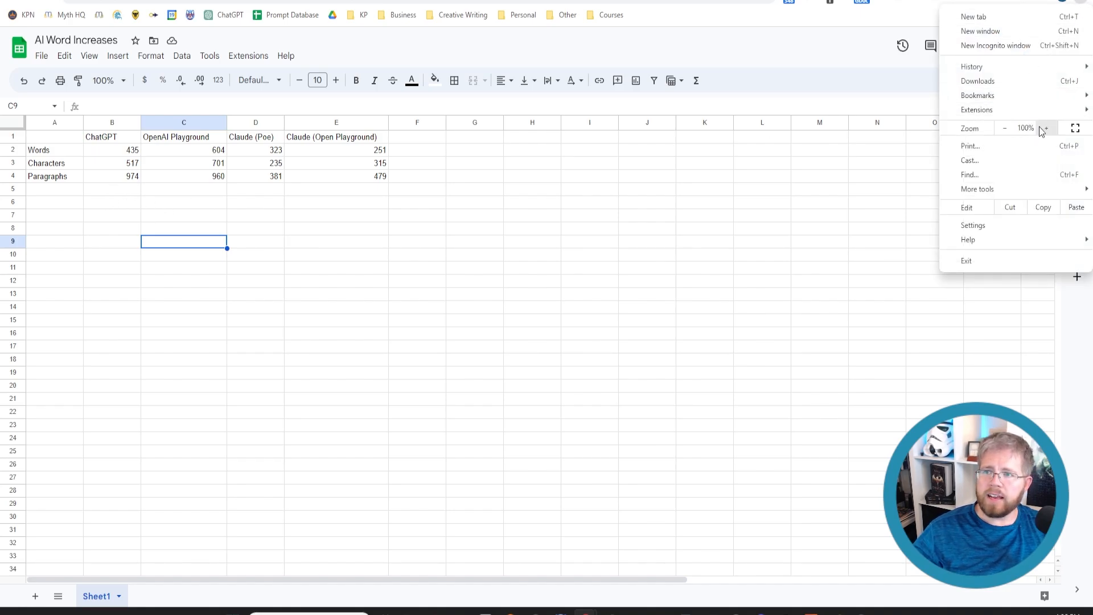
left_click(1044, 132)
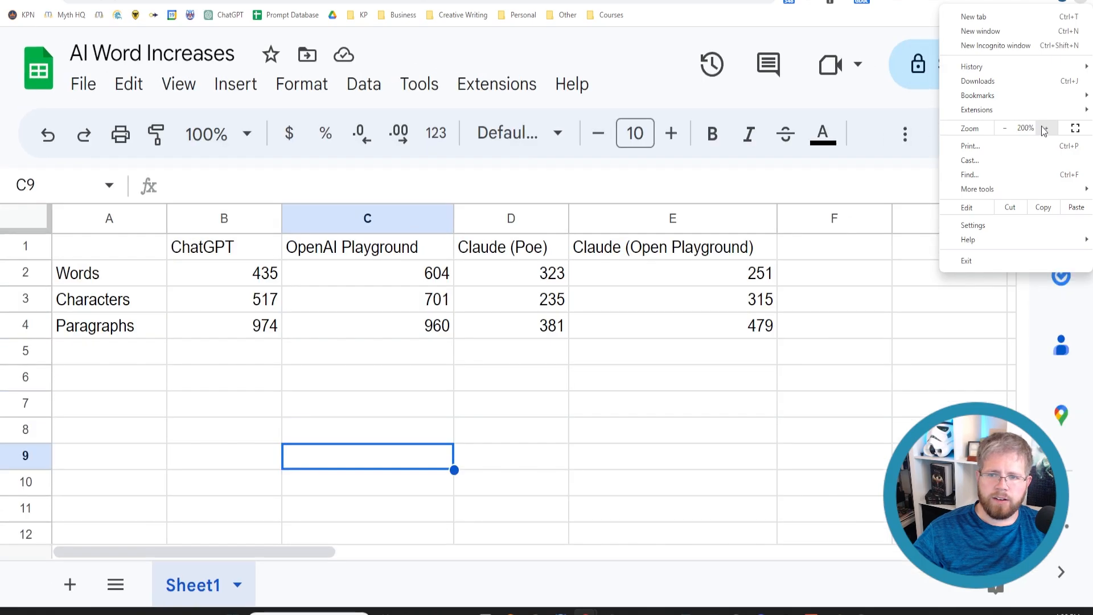
left_click(672, 429)
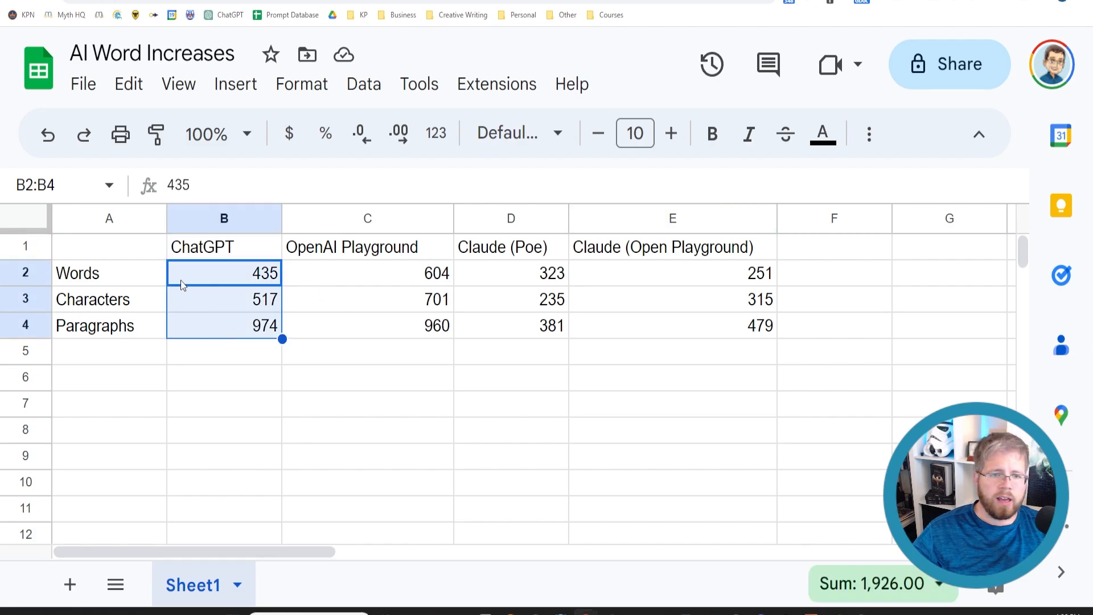
mouse_move(263, 279)
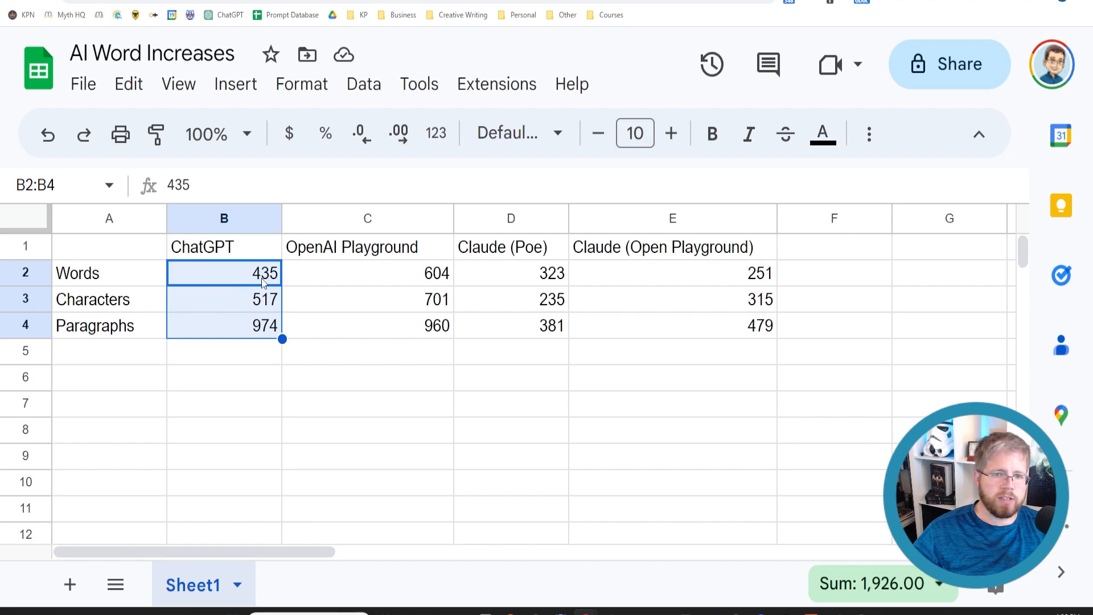
mouse_move(244, 317)
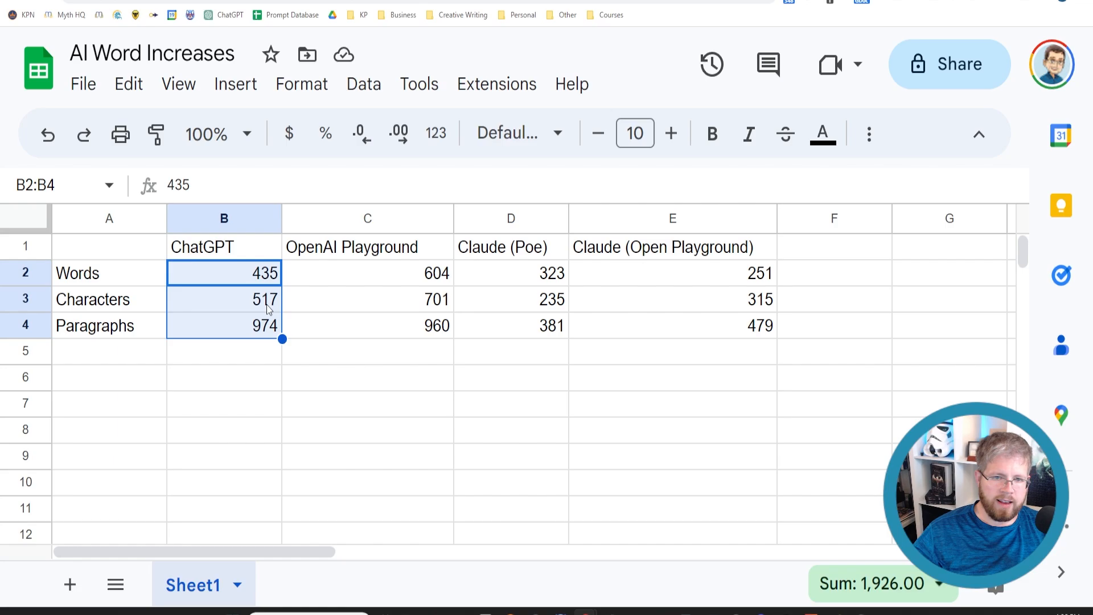
mouse_move(245, 320)
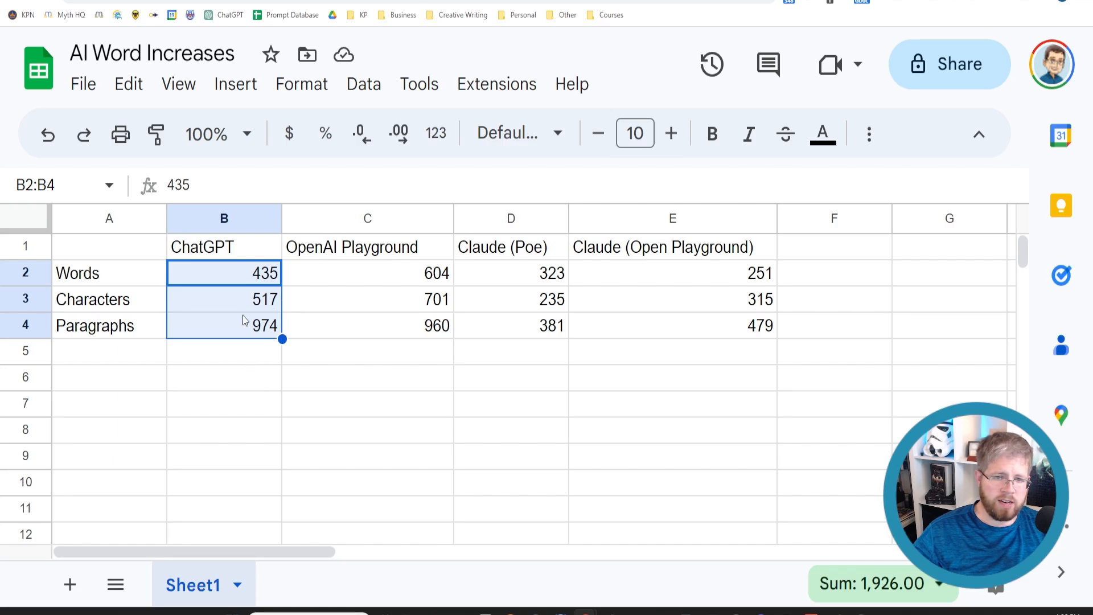
mouse_move(200, 329)
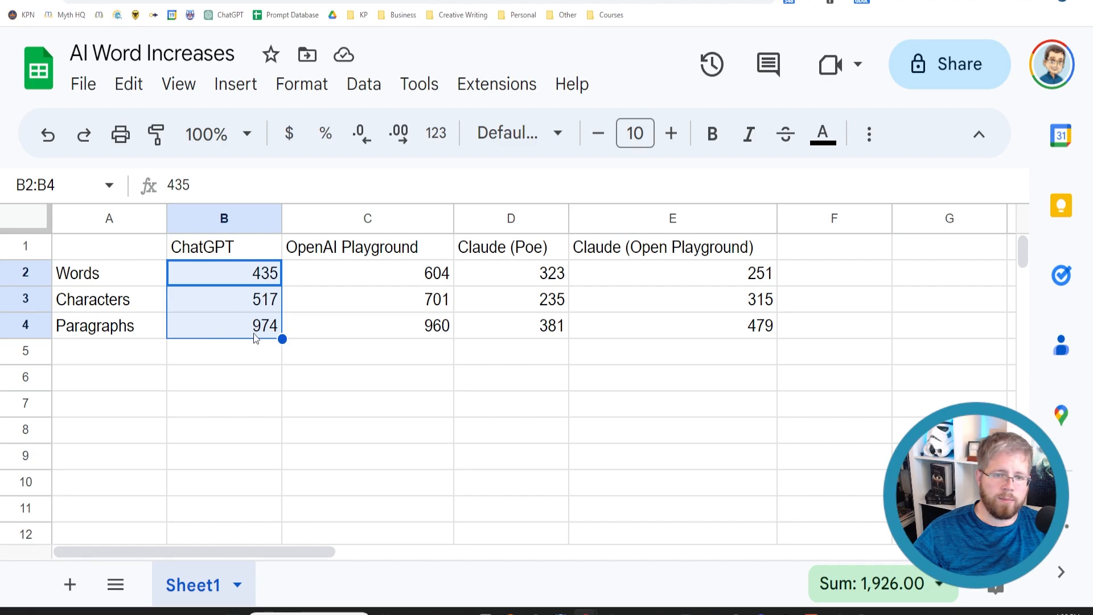
mouse_move(409, 275)
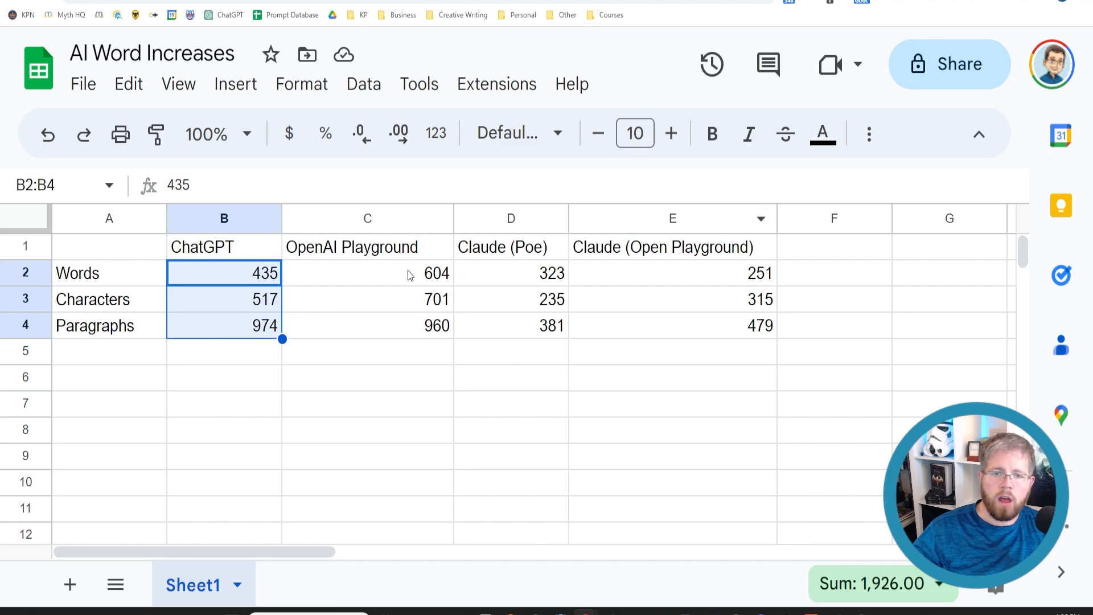
mouse_move(435, 279)
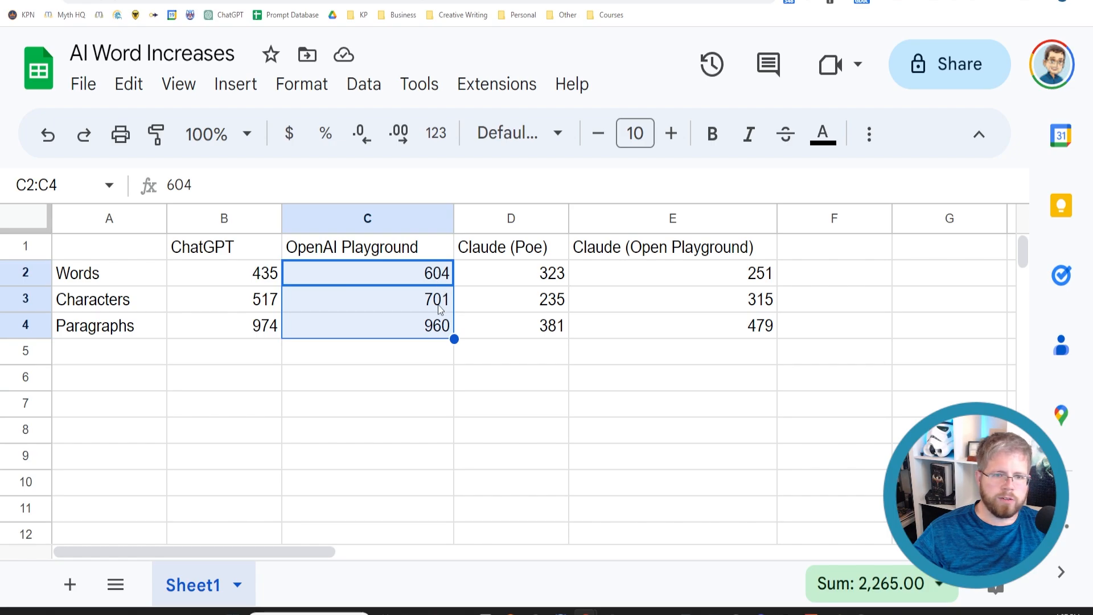
mouse_move(414, 322)
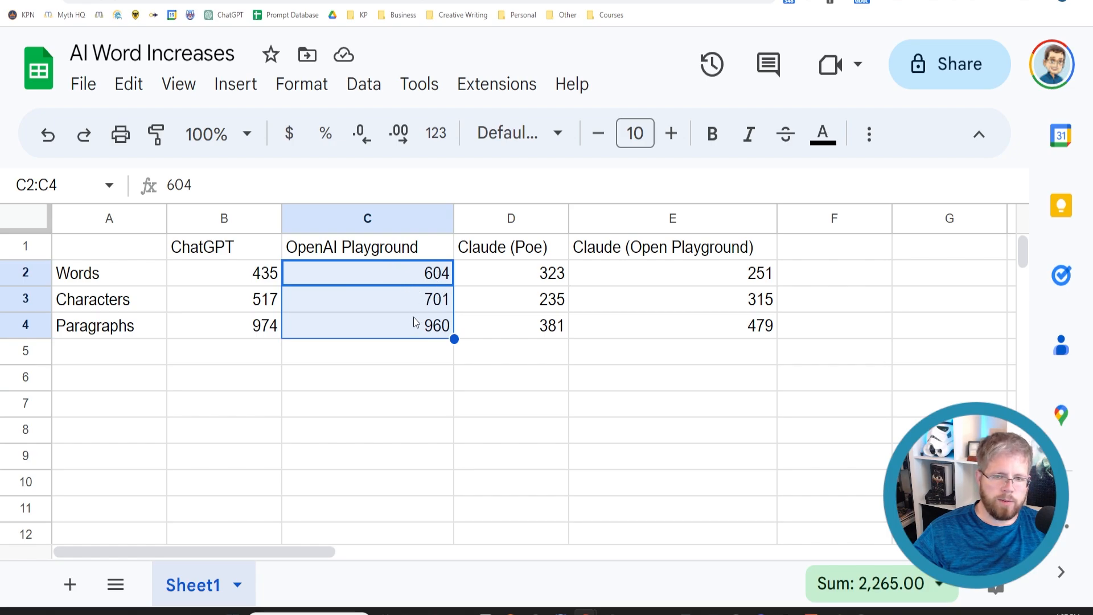
mouse_move(409, 301)
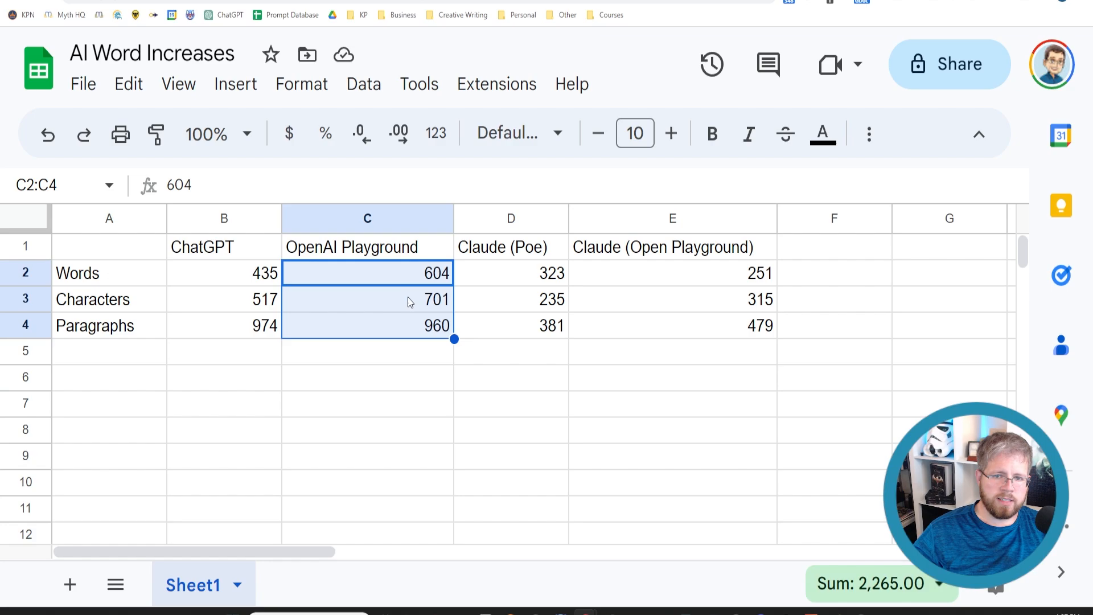
mouse_move(425, 305)
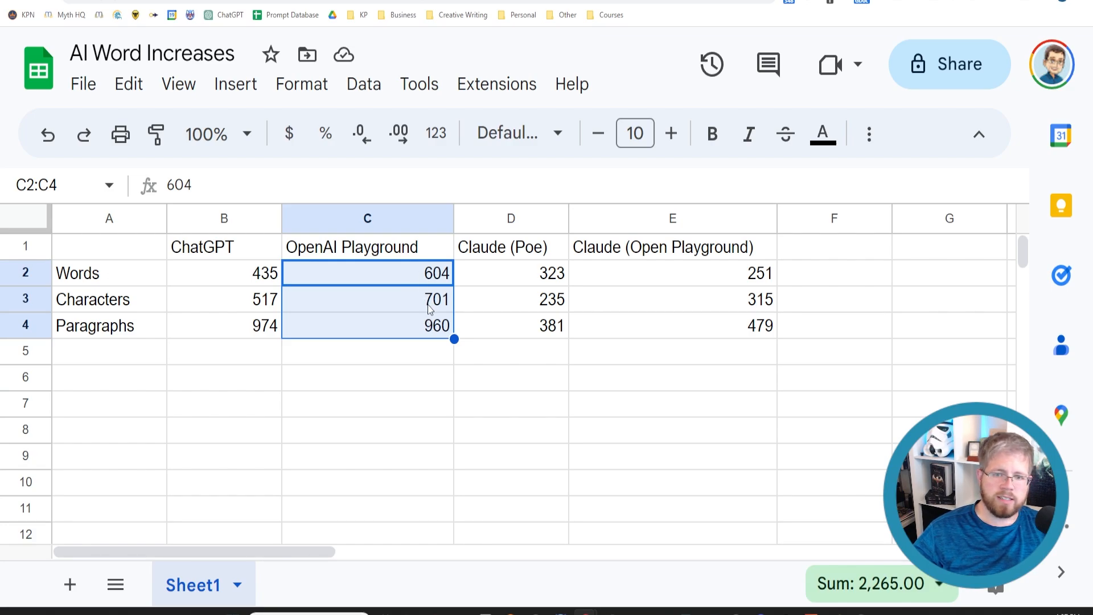
mouse_move(405, 306)
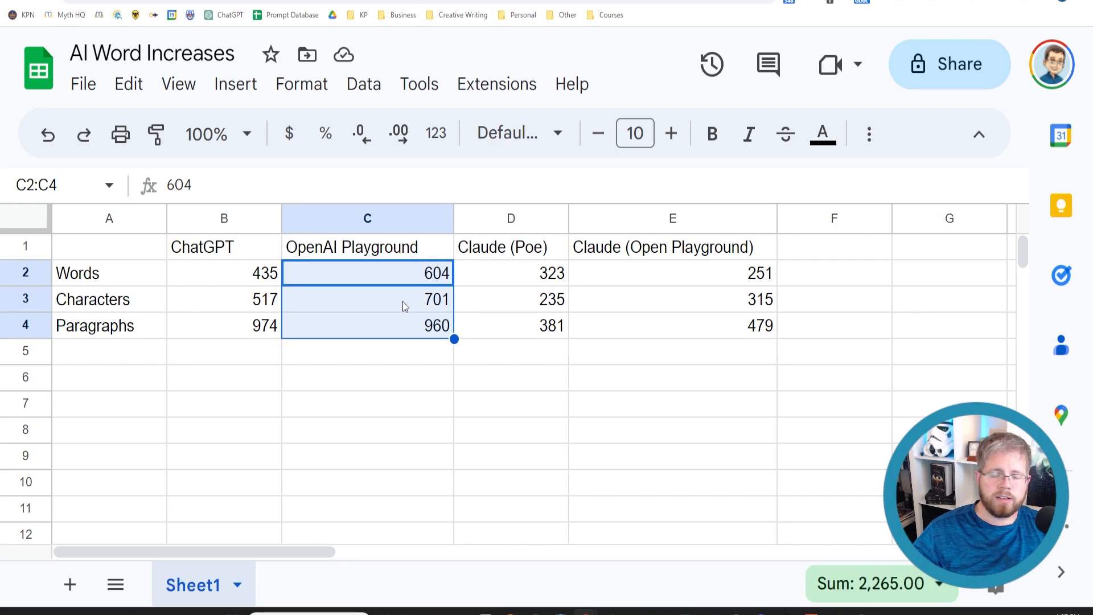
mouse_move(437, 307)
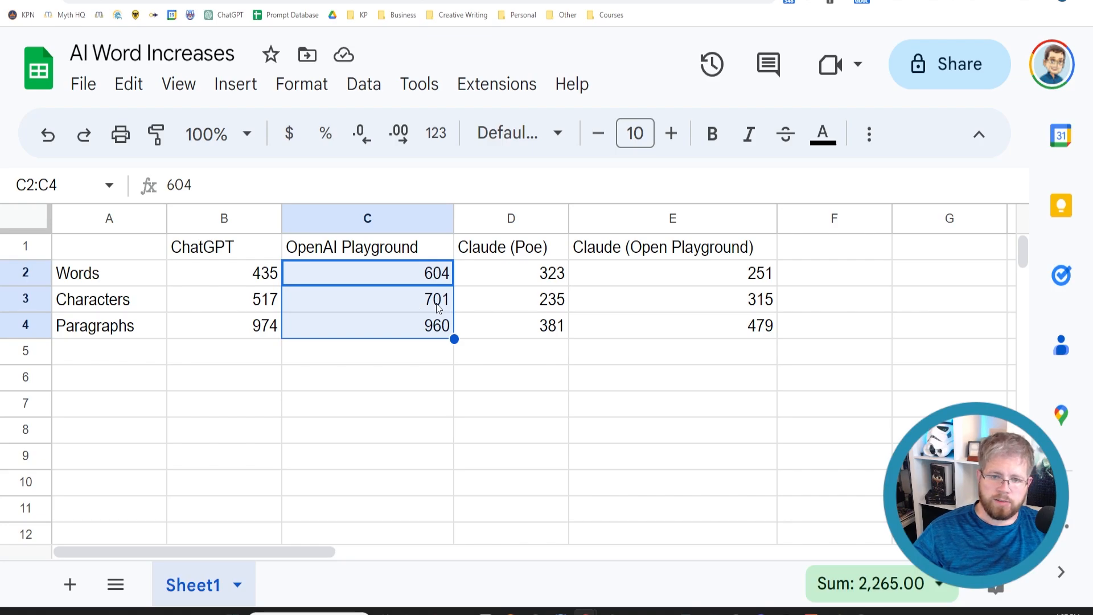
mouse_move(407, 341)
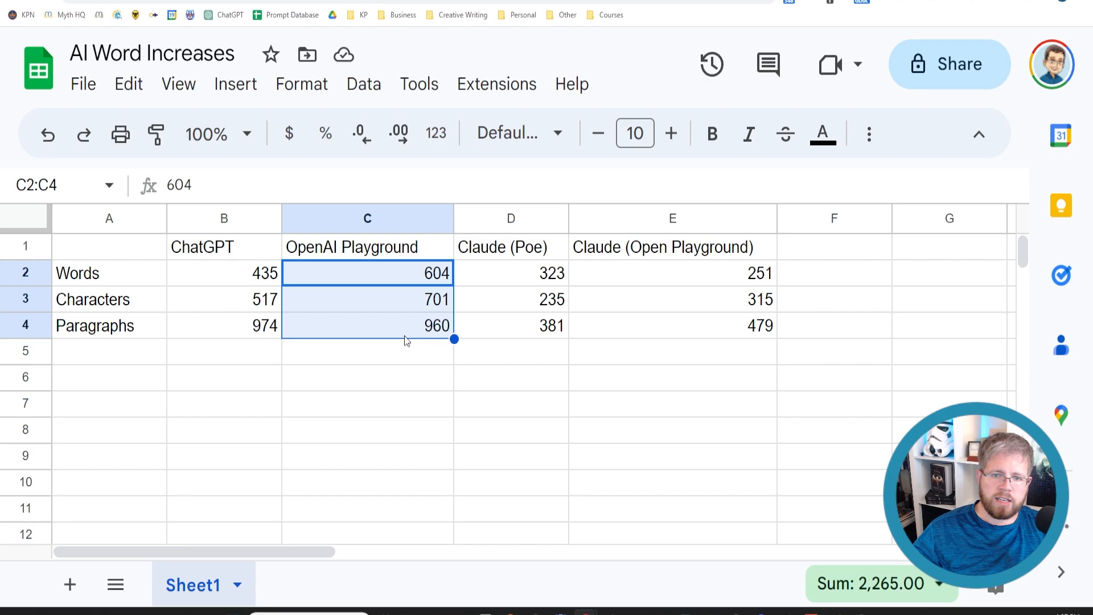
mouse_move(447, 338)
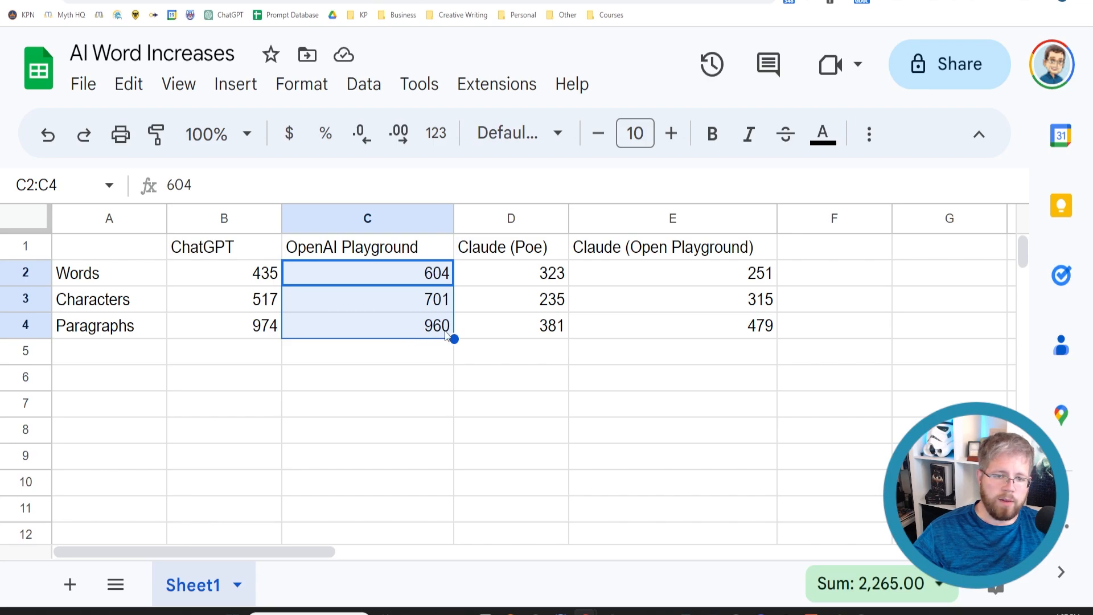
mouse_move(422, 328)
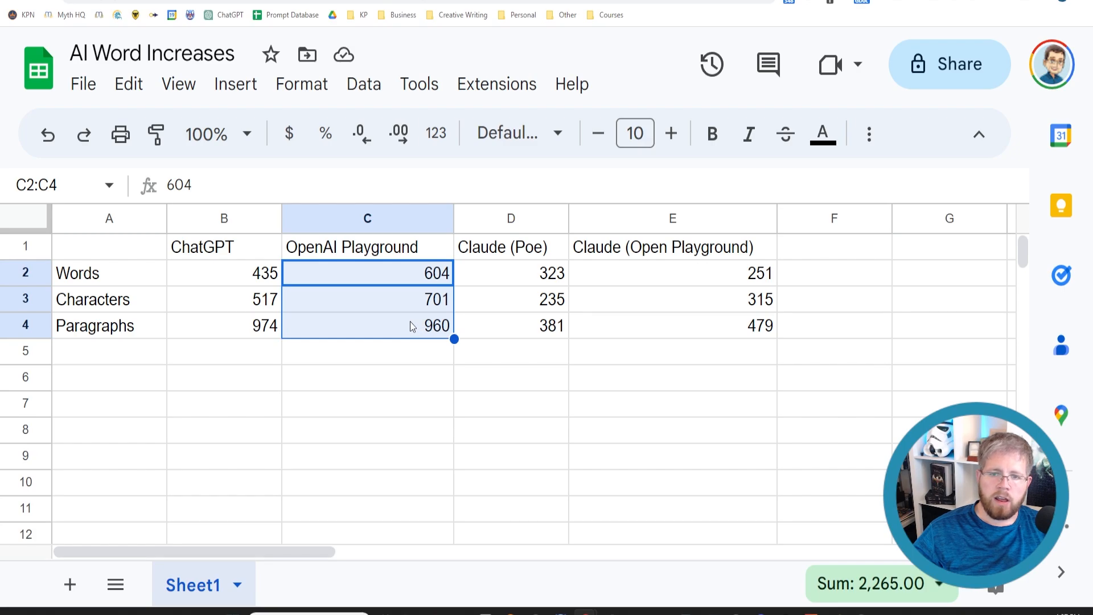
mouse_move(508, 281)
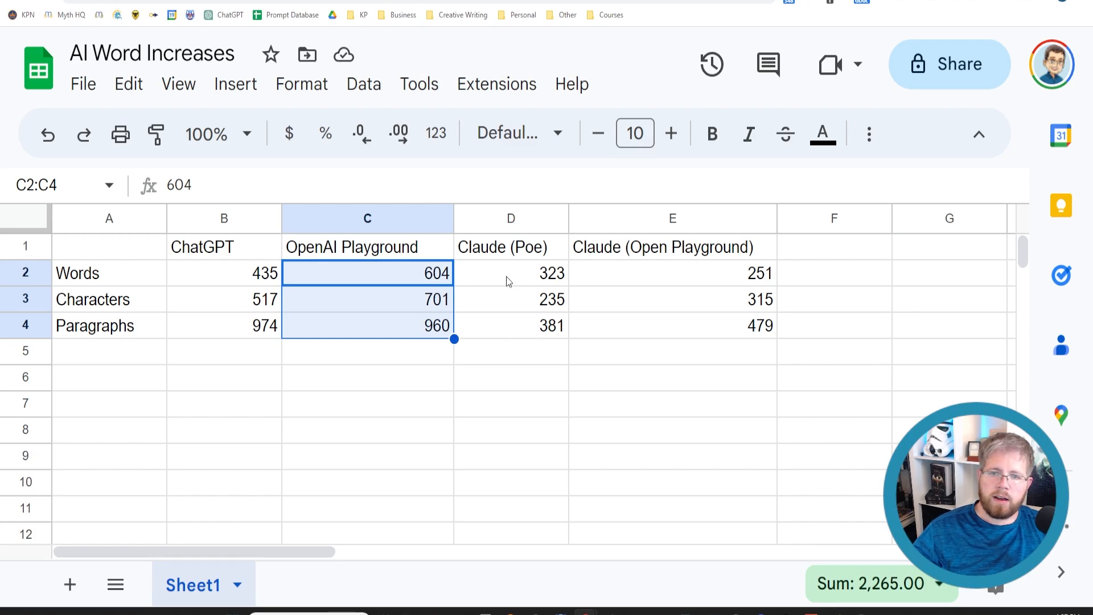
mouse_move(508, 259)
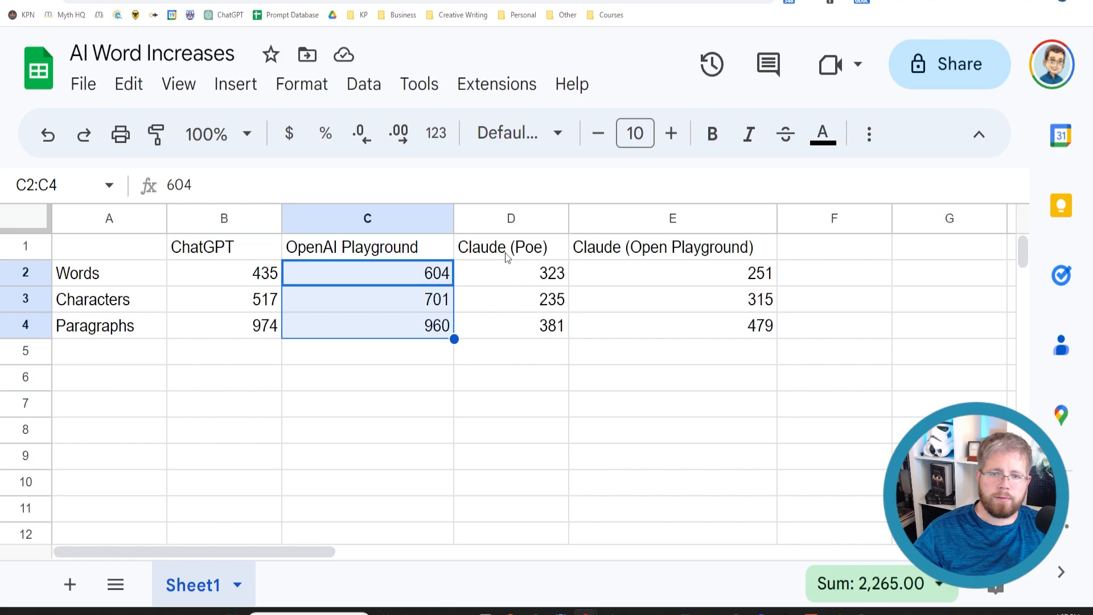
left_click(512, 247)
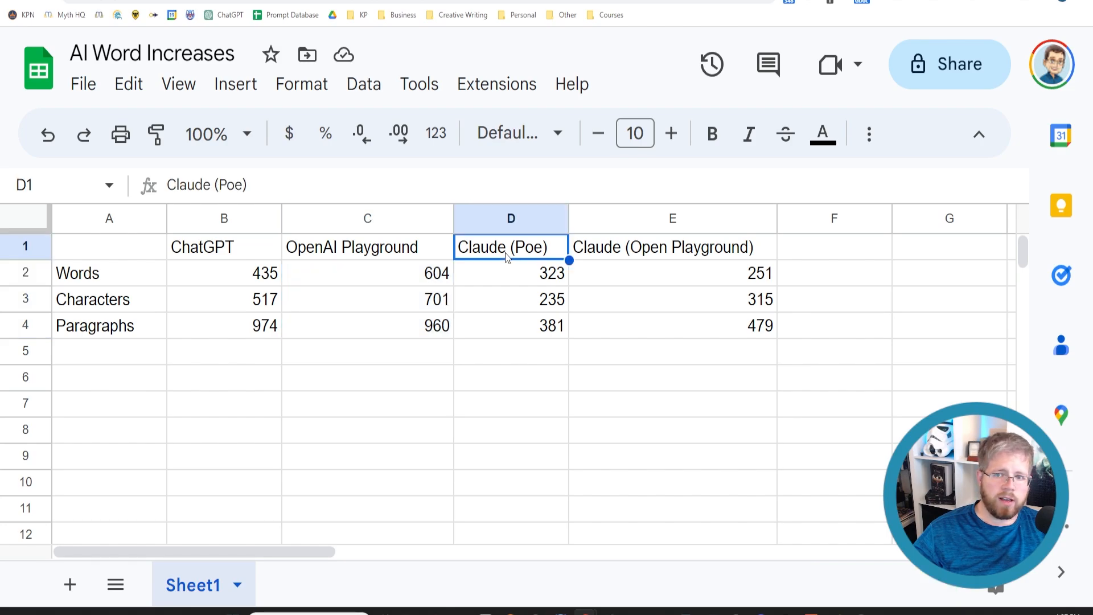
left_click(672, 247)
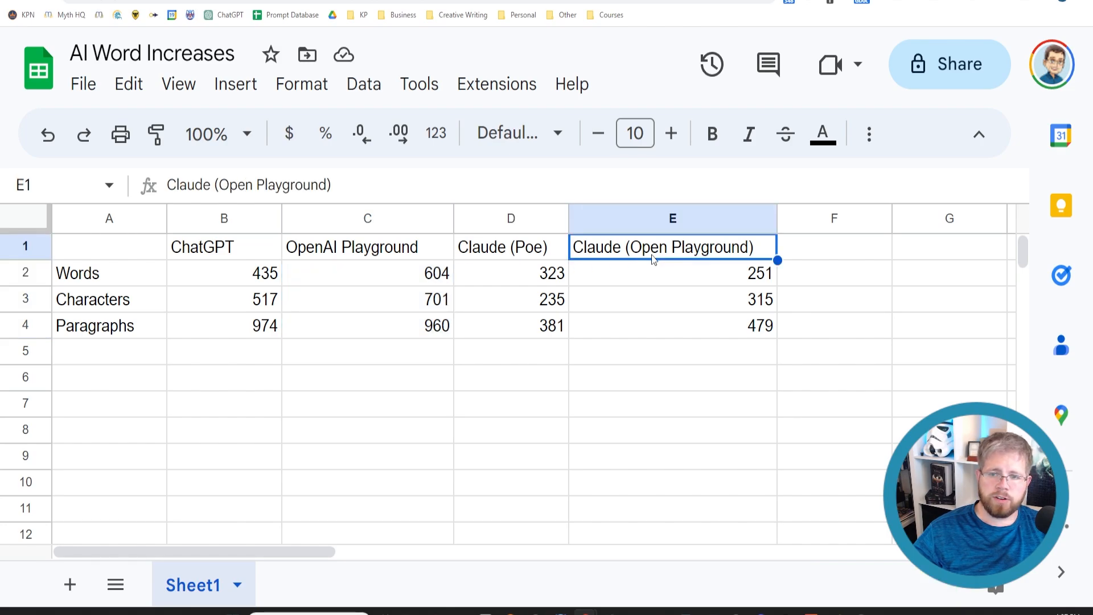
mouse_move(635, 259)
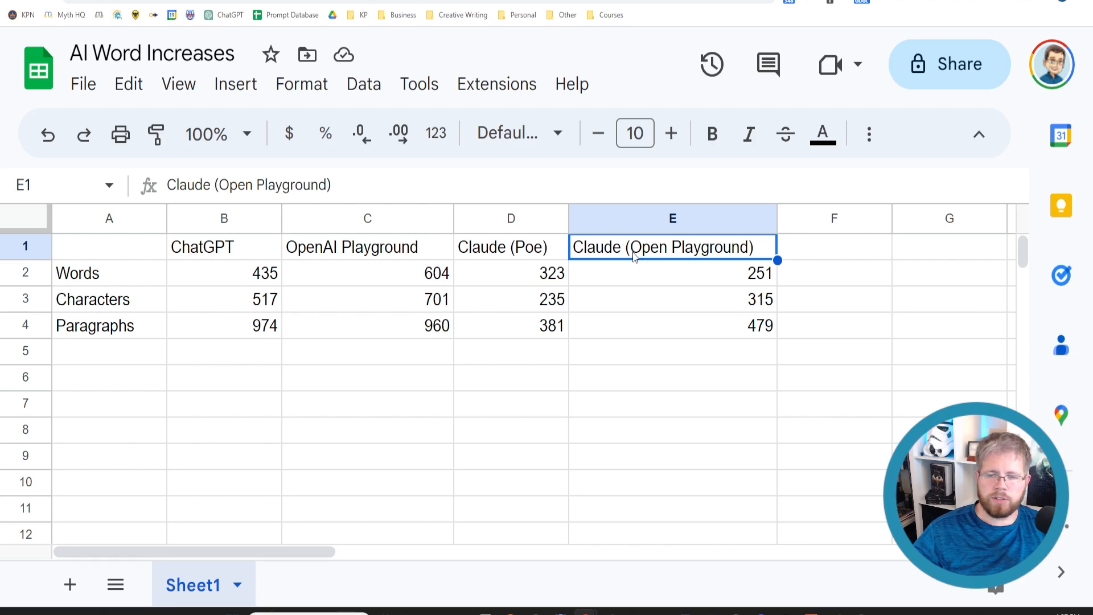
mouse_move(642, 259)
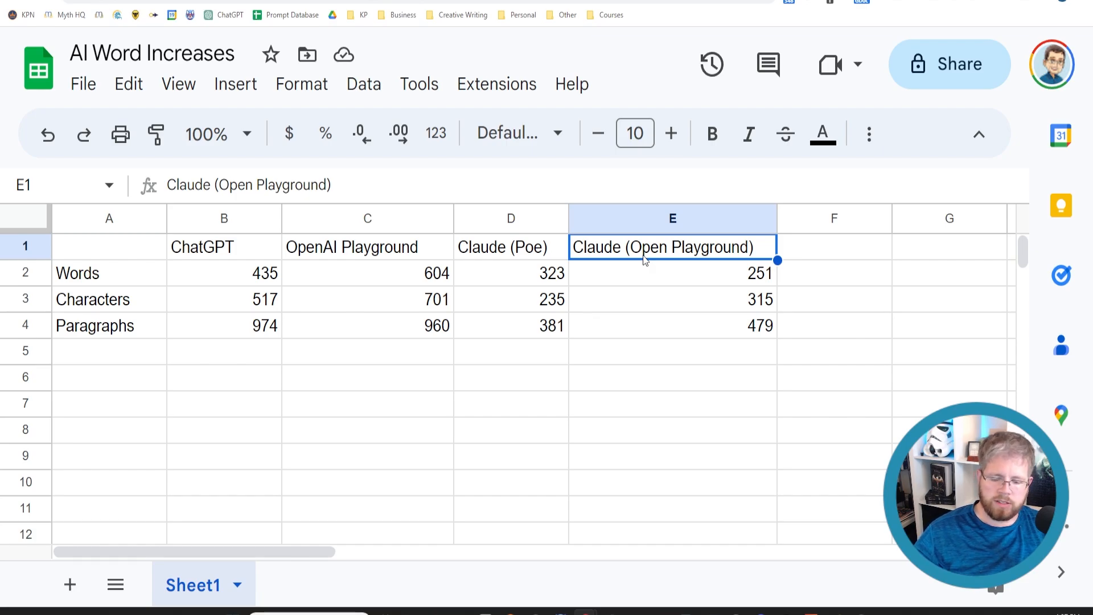
mouse_move(505, 287)
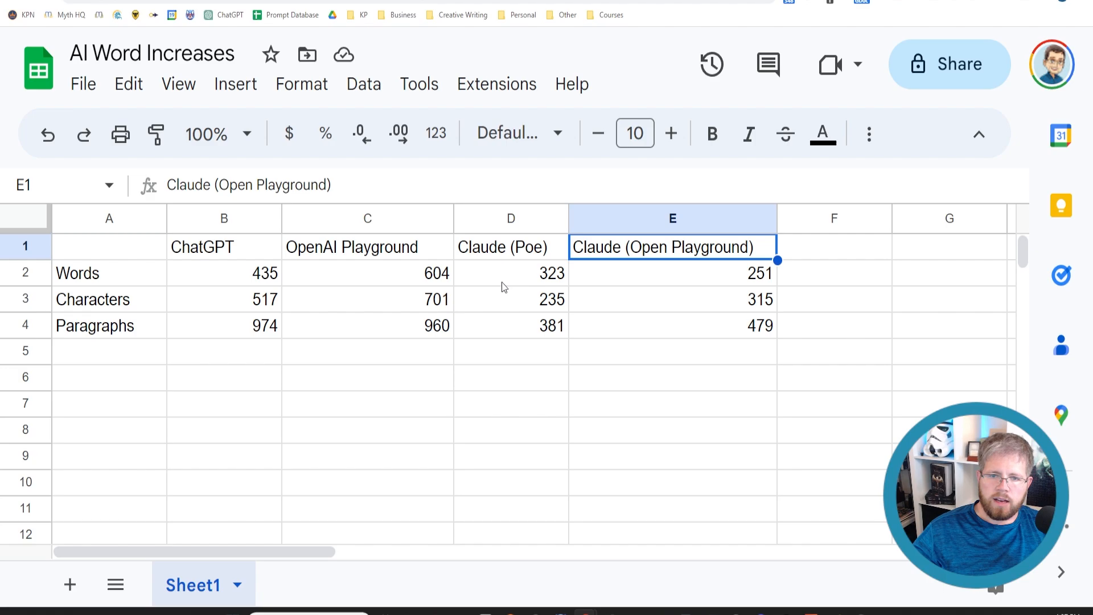
mouse_move(536, 291)
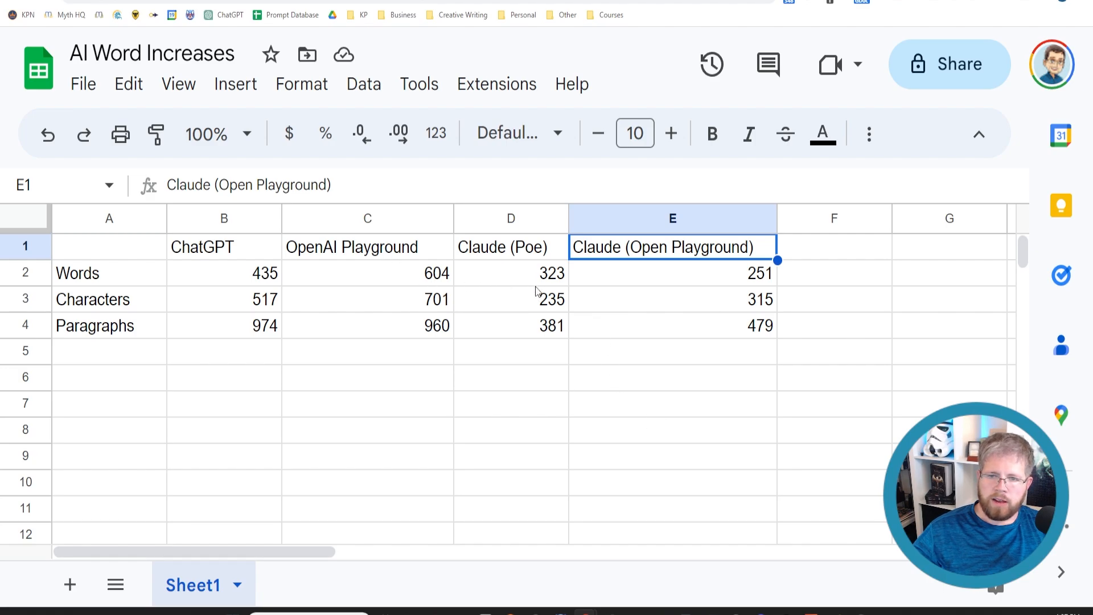
left_click(512, 272)
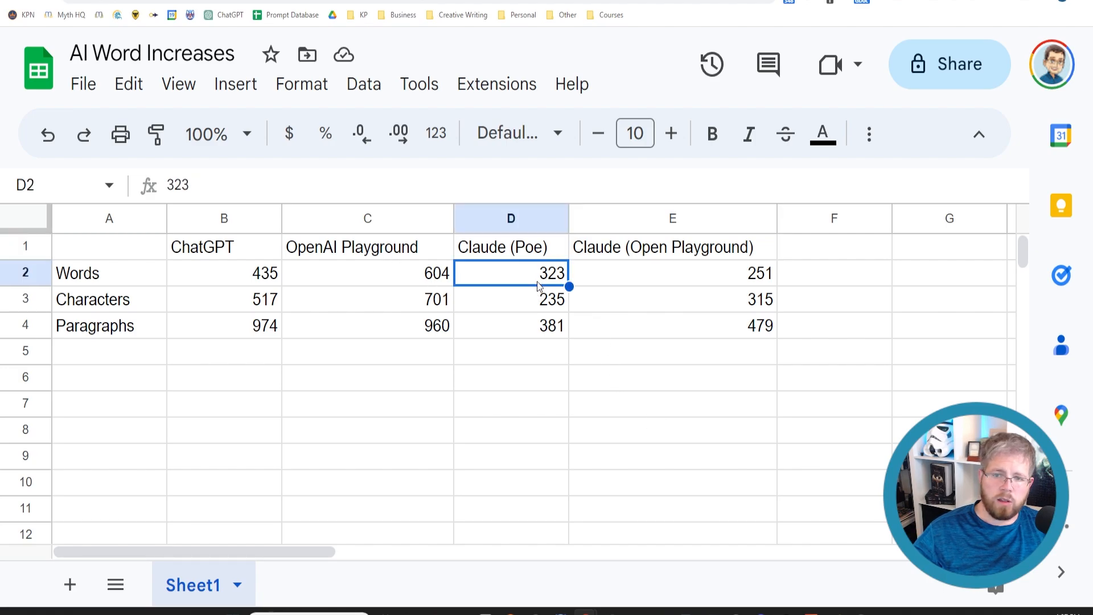
mouse_move(540, 315)
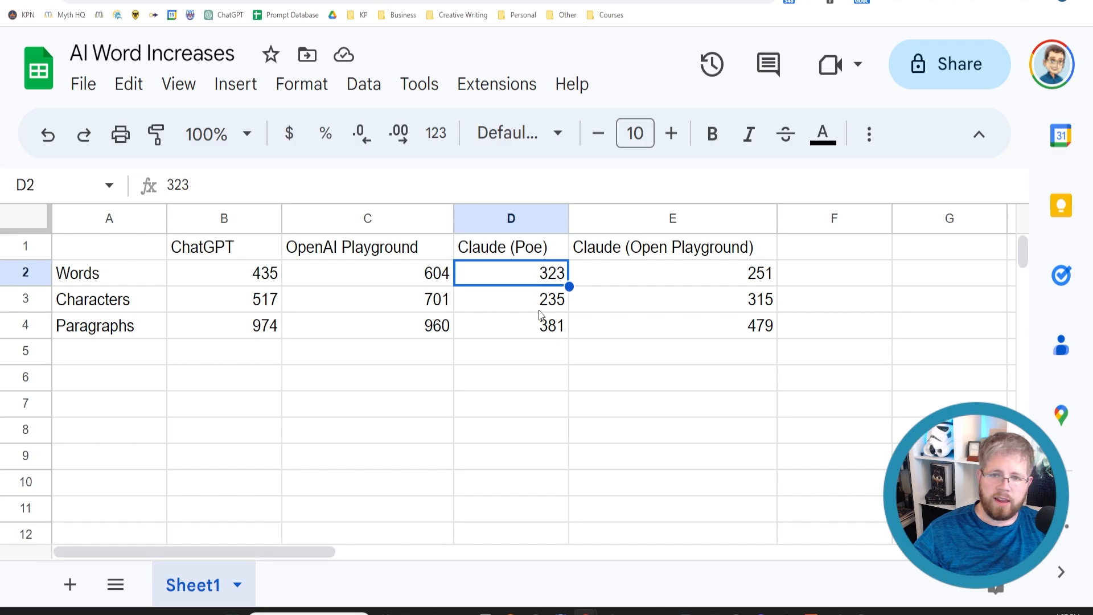
left_click(510, 325)
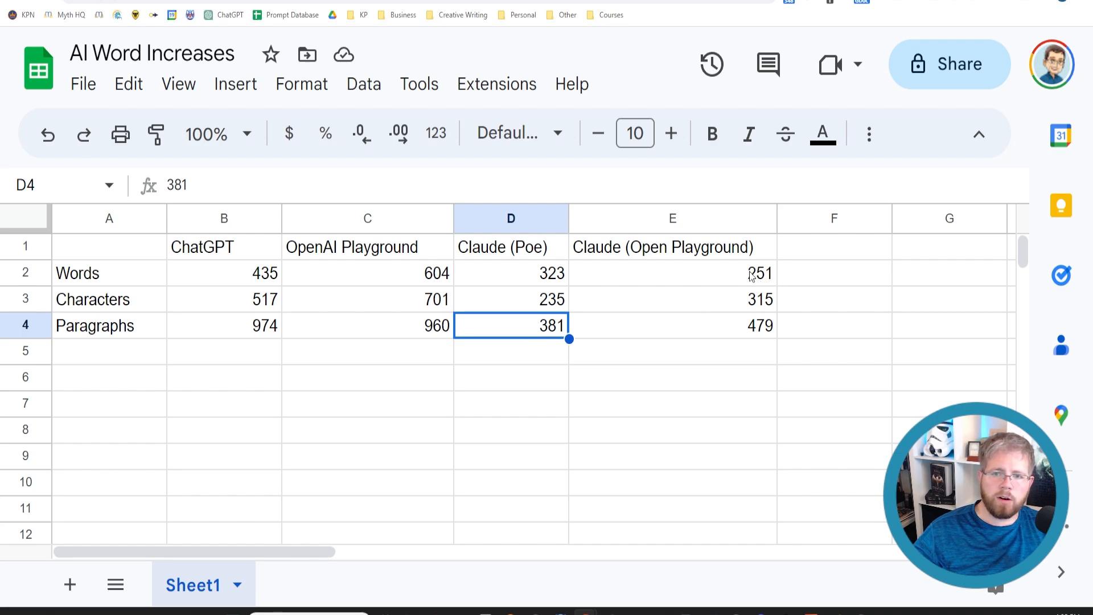
left_click(672, 273)
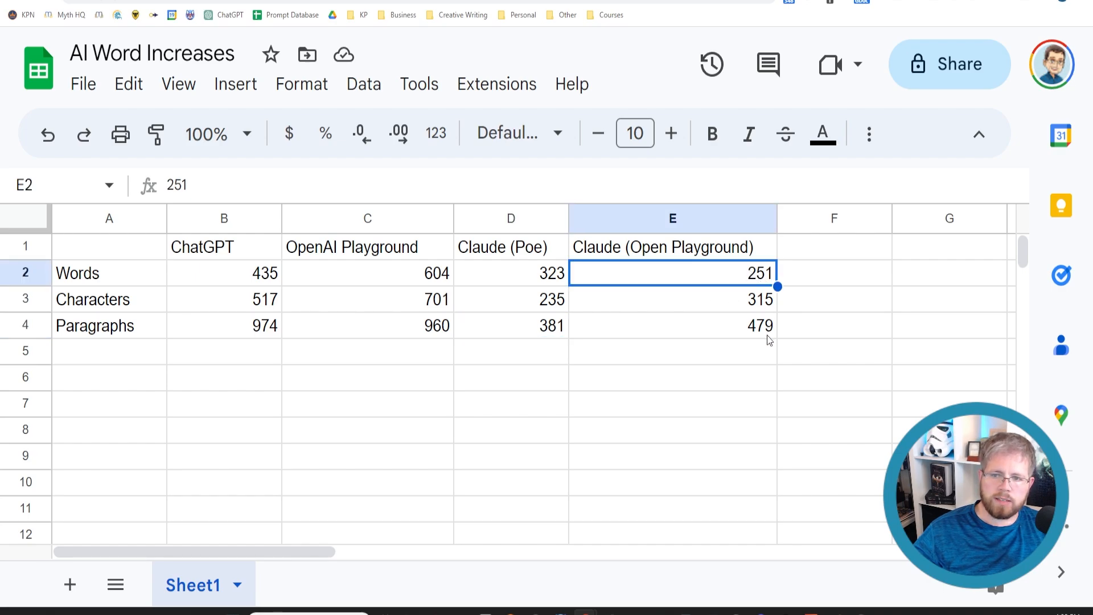
left_click(672, 326)
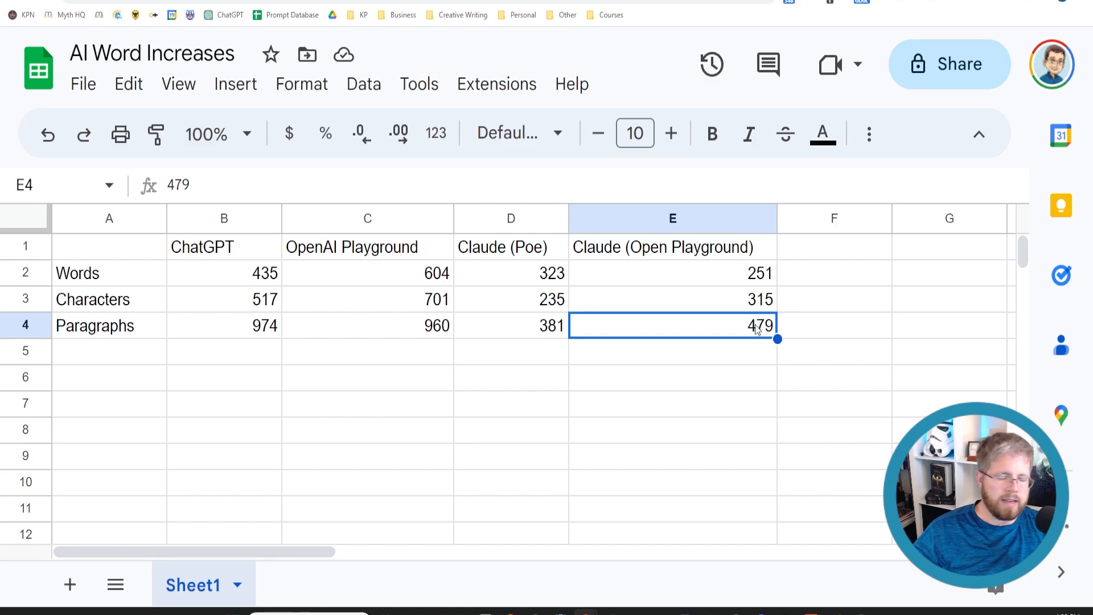
mouse_move(508, 335)
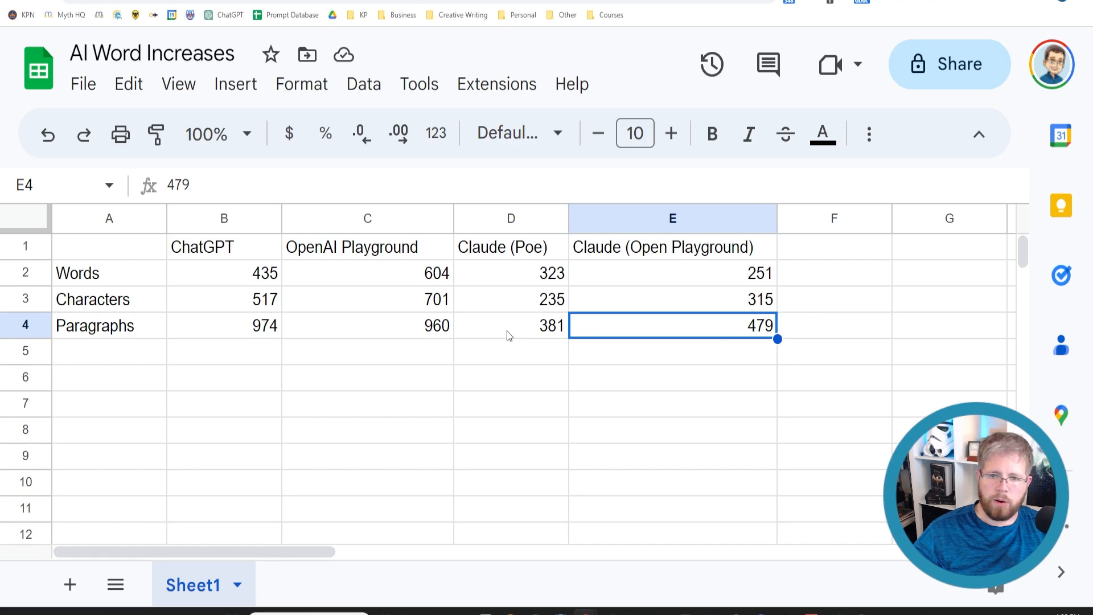
left_click(511, 299)
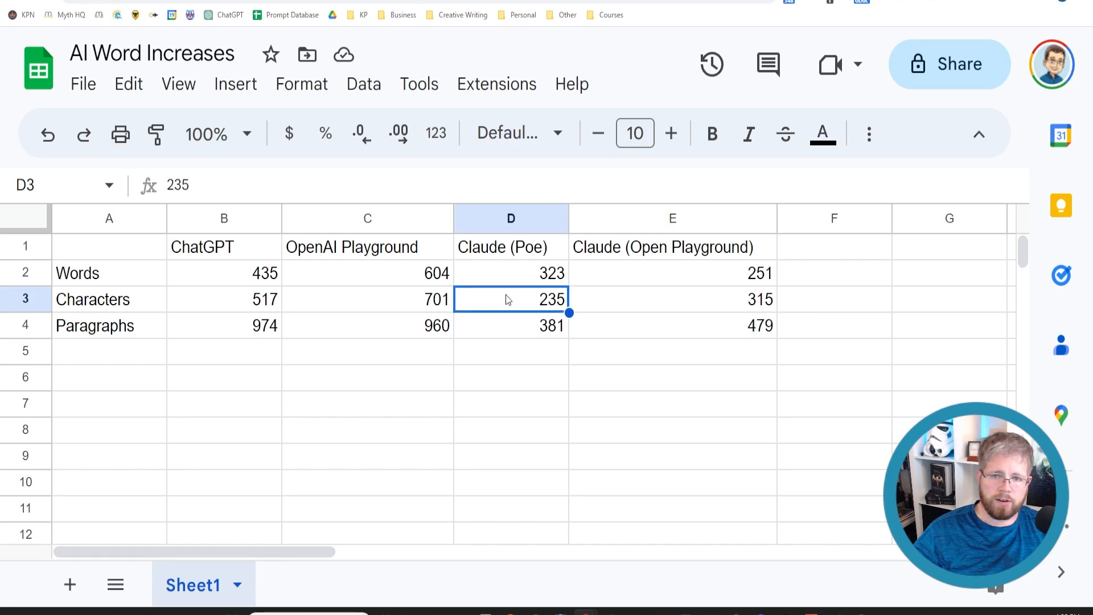
mouse_move(743, 358)
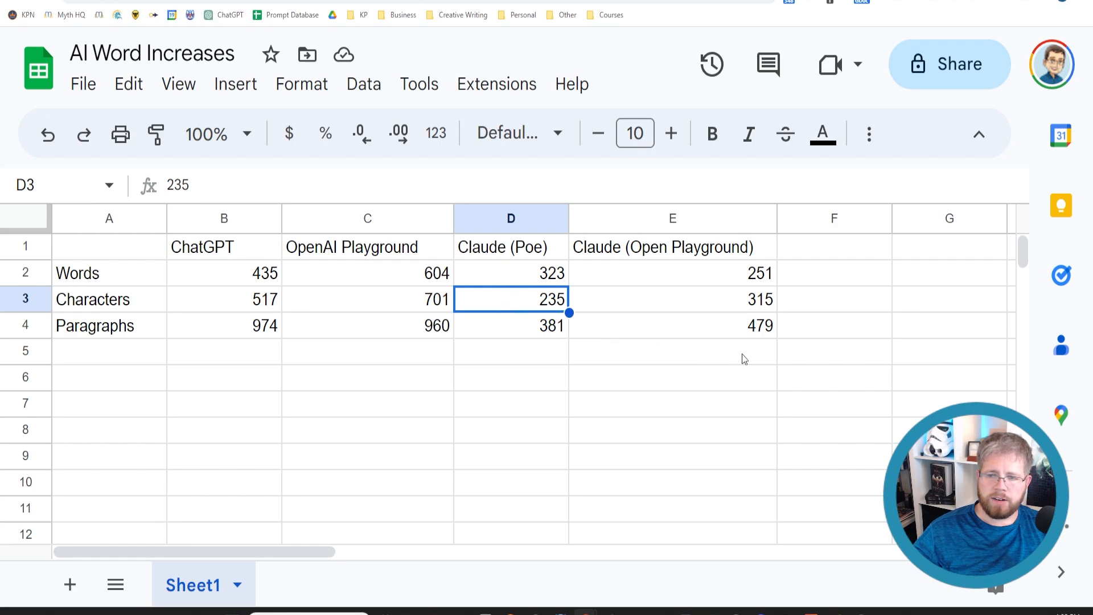
mouse_move(686, 330)
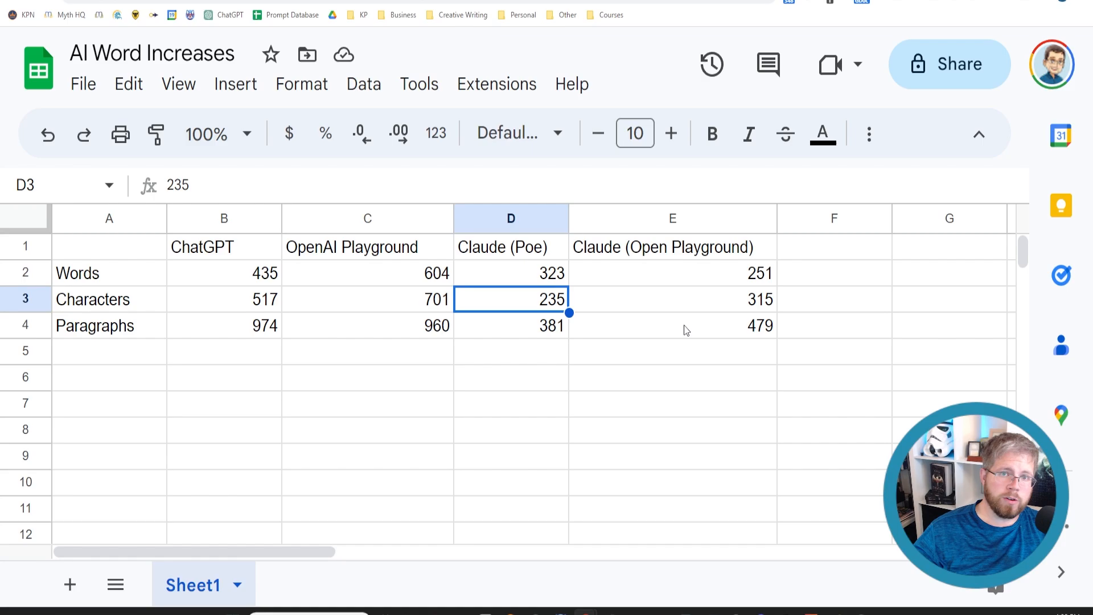
mouse_move(663, 326)
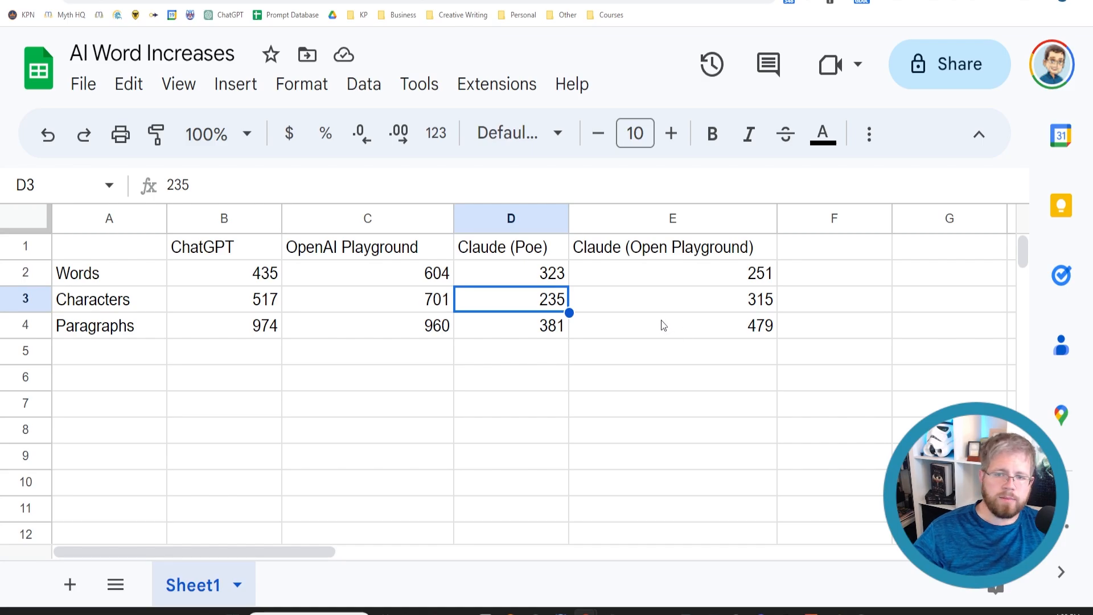
mouse_move(222, 335)
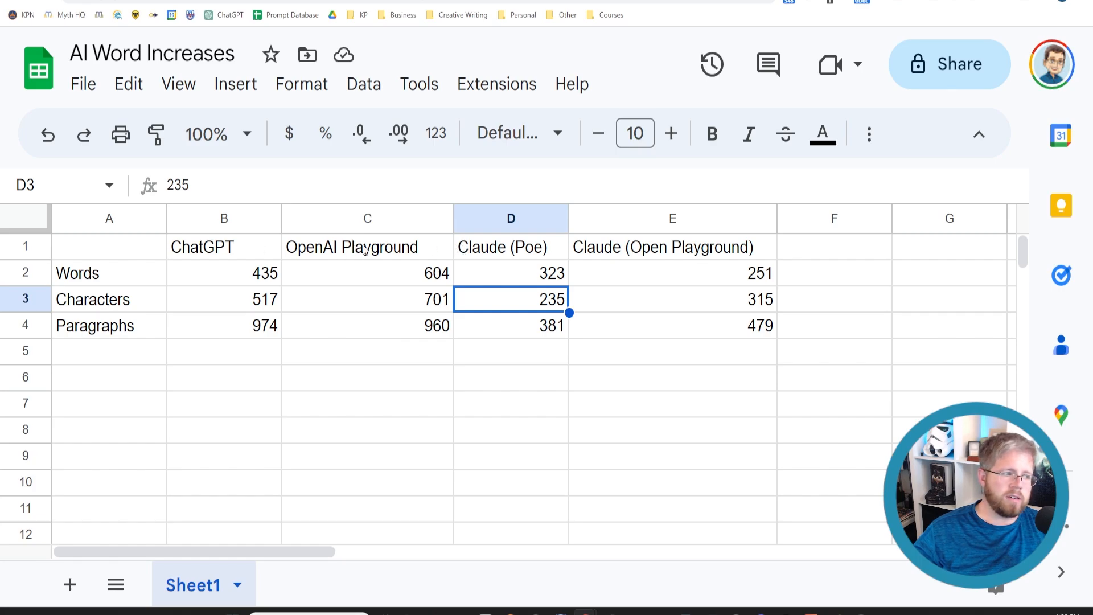
mouse_move(359, 341)
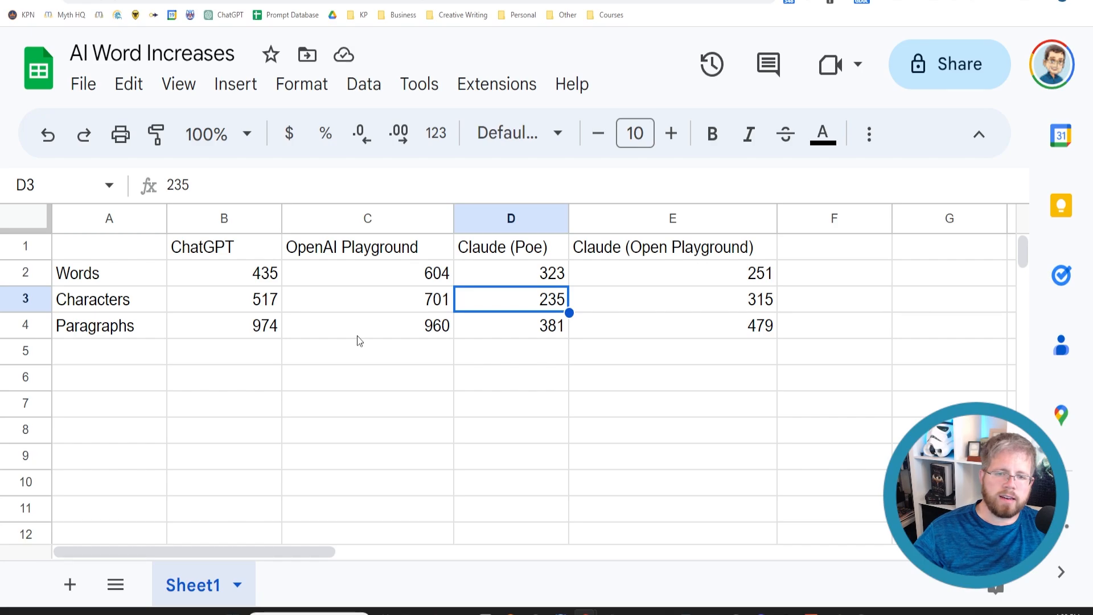
Return to the 'Rebel Rescue Chaos' chat and scroll through the 20-paragraph GPT-4 chapter
left_click(368, 325)
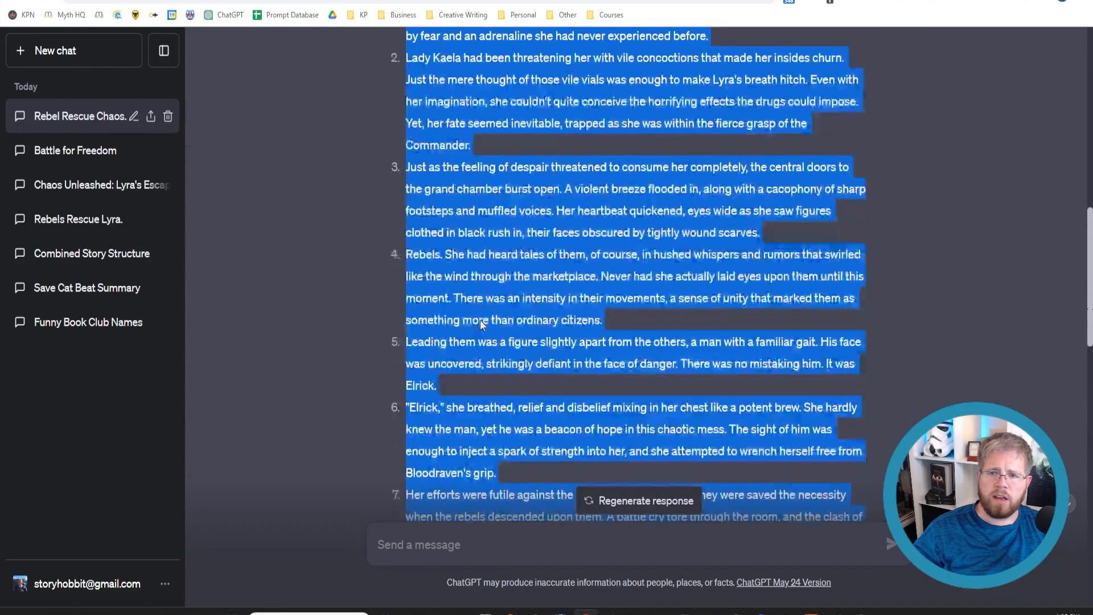
scroll("down", 3)
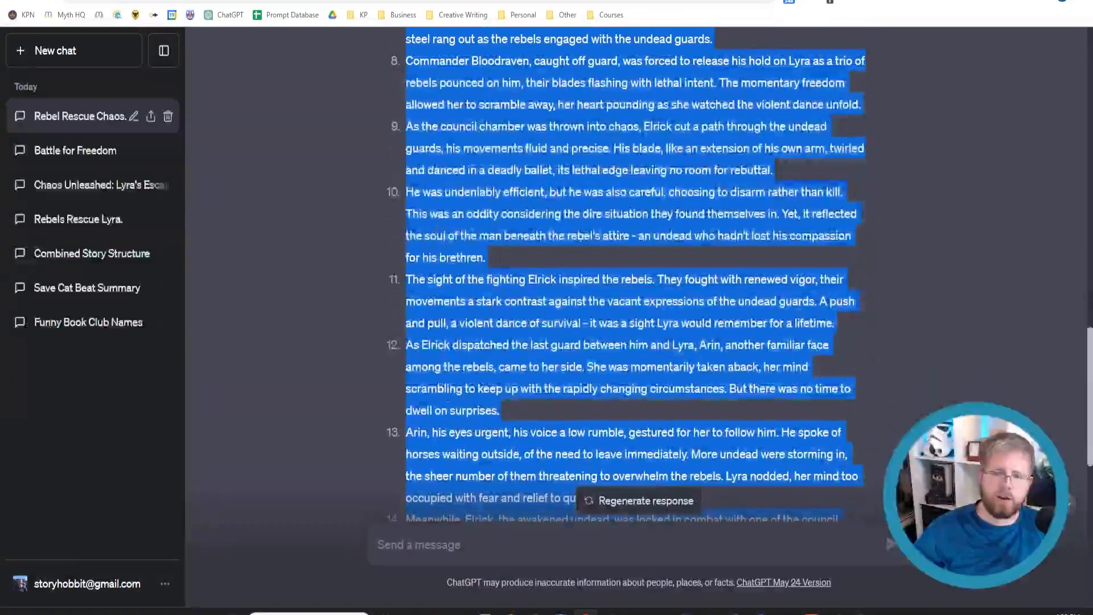
scroll("down", 3)
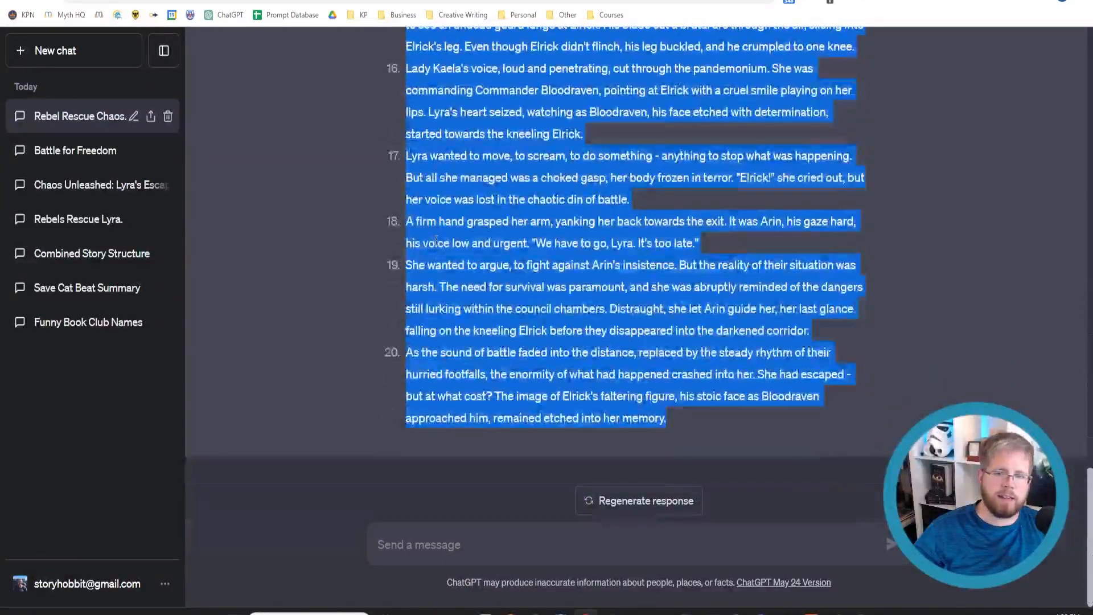
scroll("up", 3)
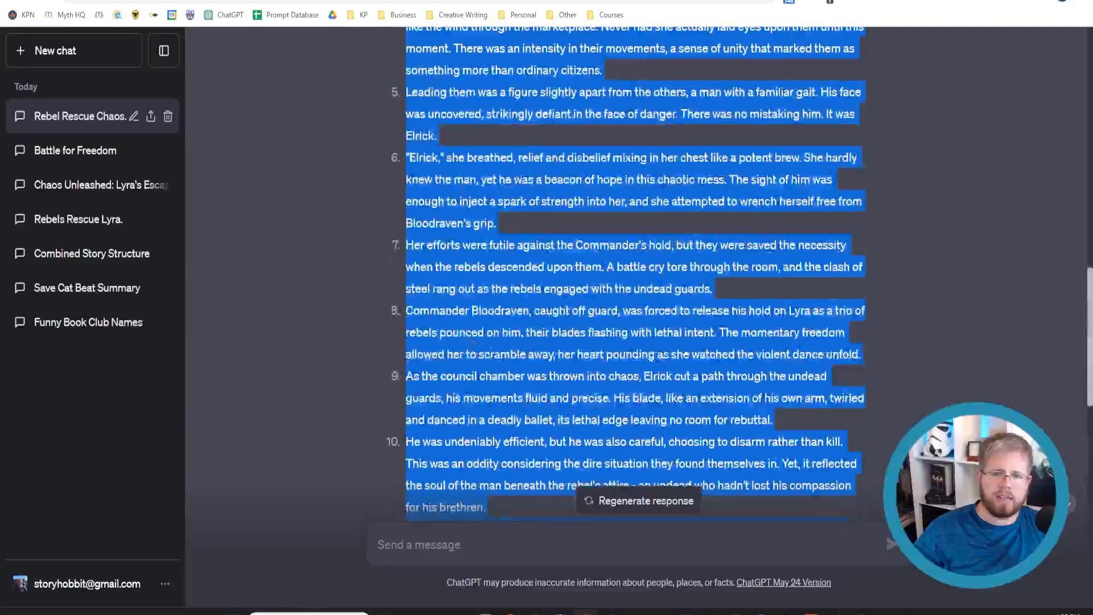
scroll("up", 3)
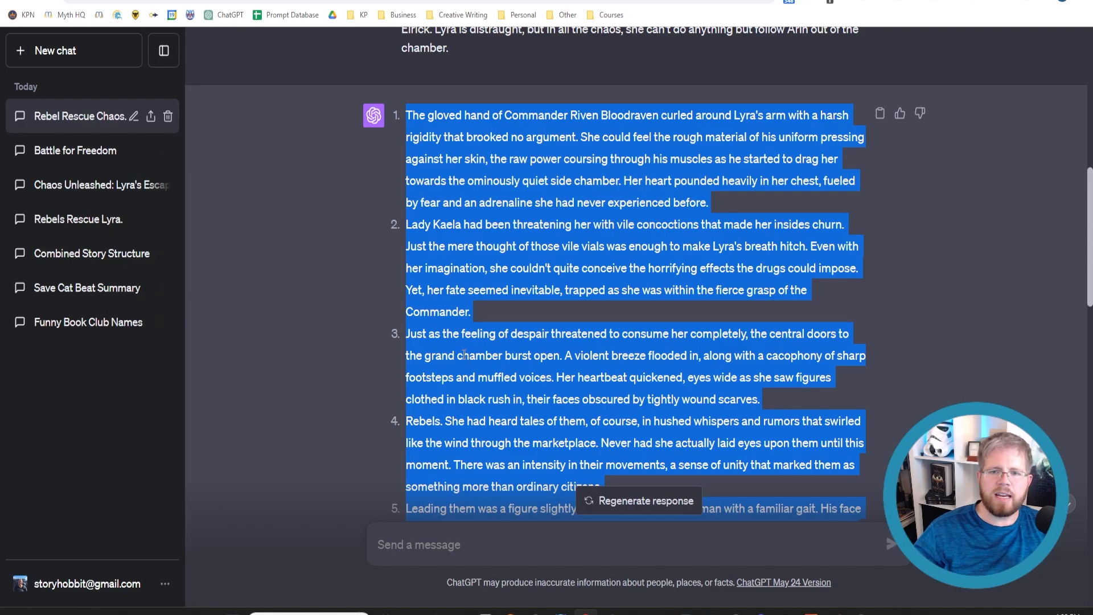
scroll("down", 3)
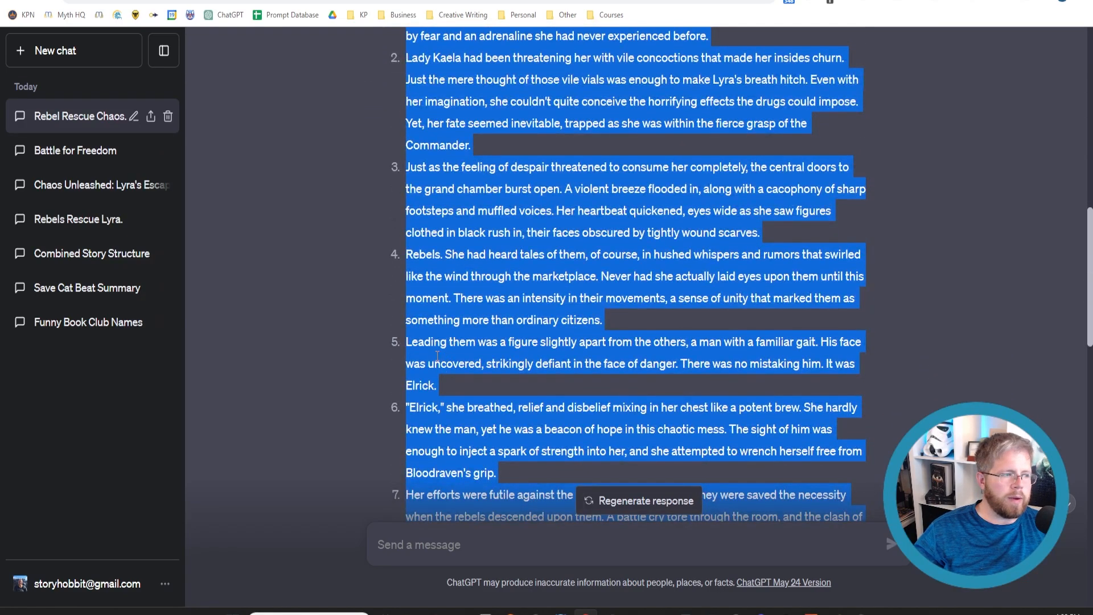